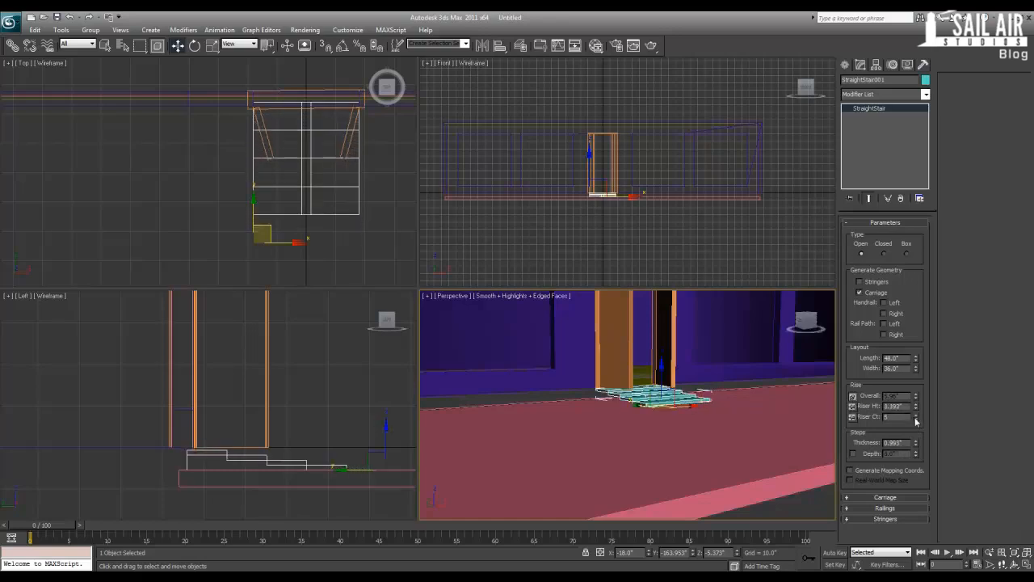
Inspect the entrance stair from around and enable Stringers in its parameters.
{"action": "left_click_drag", "start_coordinate": [646, 396], "coordinate": [590, 440]}
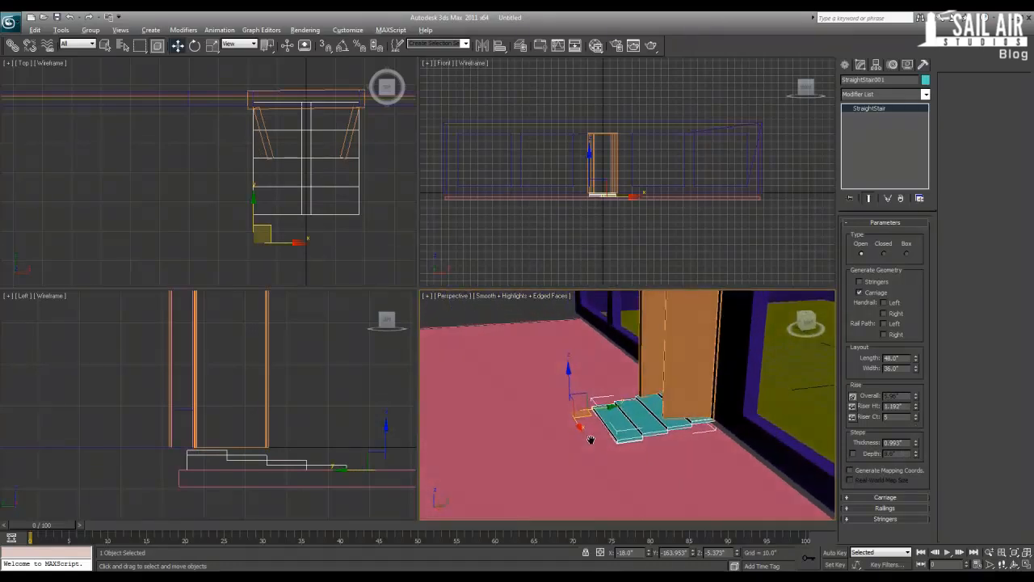
{"action": "left_click_drag", "start_coordinate": [590, 440], "coordinate": [646, 437]}
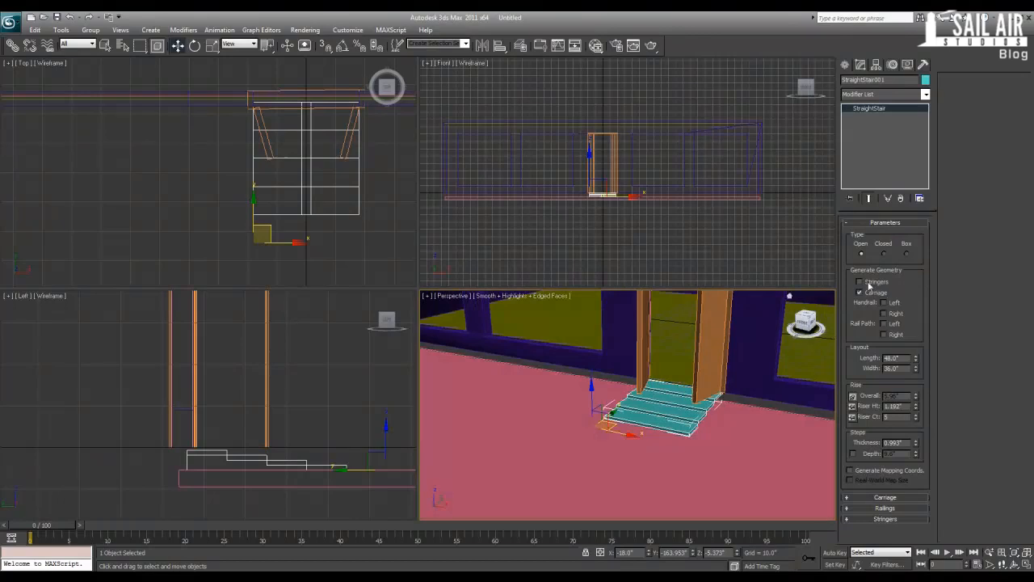
{"action": "left_click", "coordinate": [860, 293]}
{"action": "type", "text": "2.0"}
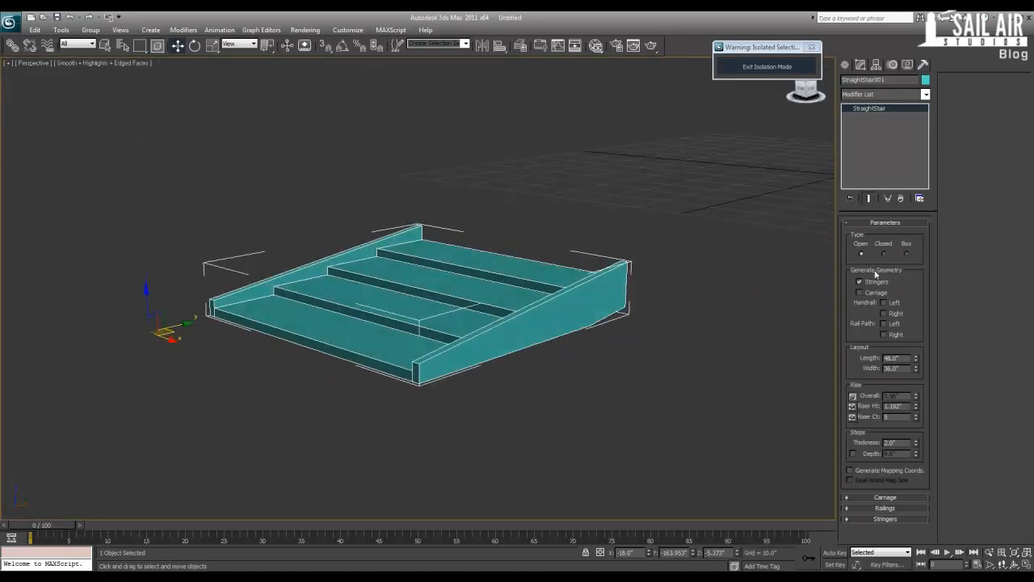
Enable Carriage with stringers kept on, toggle left and right handrails, and edit a stair dimension.
{"action": "left_click", "coordinate": [860, 291]}
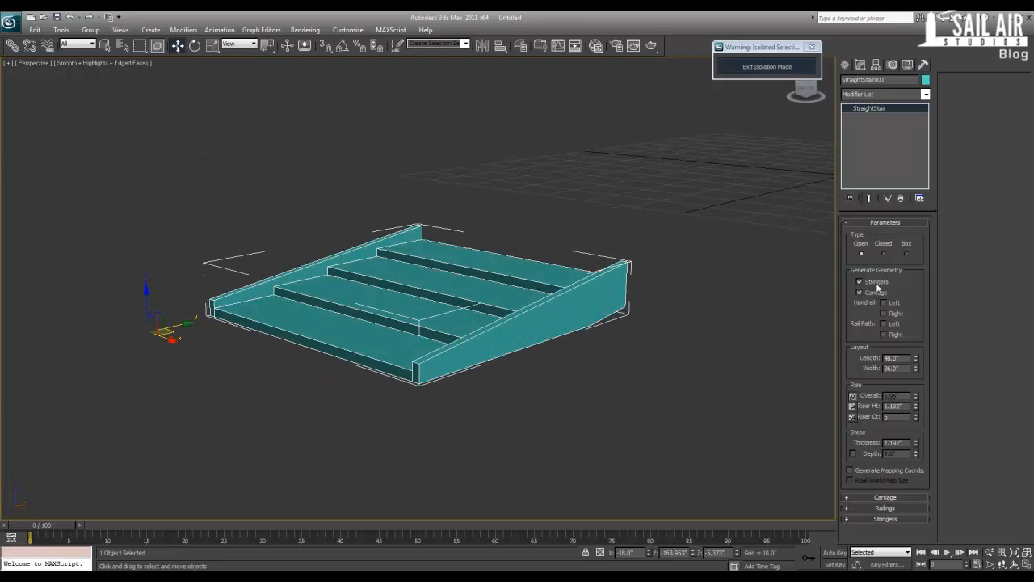
{"action": "left_click", "coordinate": [860, 281]}
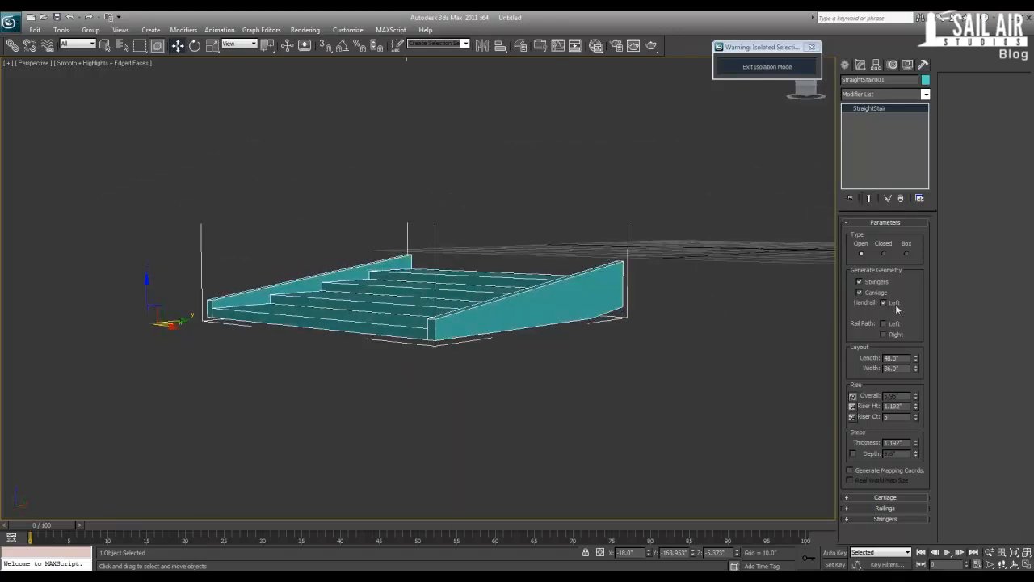
{"action": "left_click", "coordinate": [885, 313]}
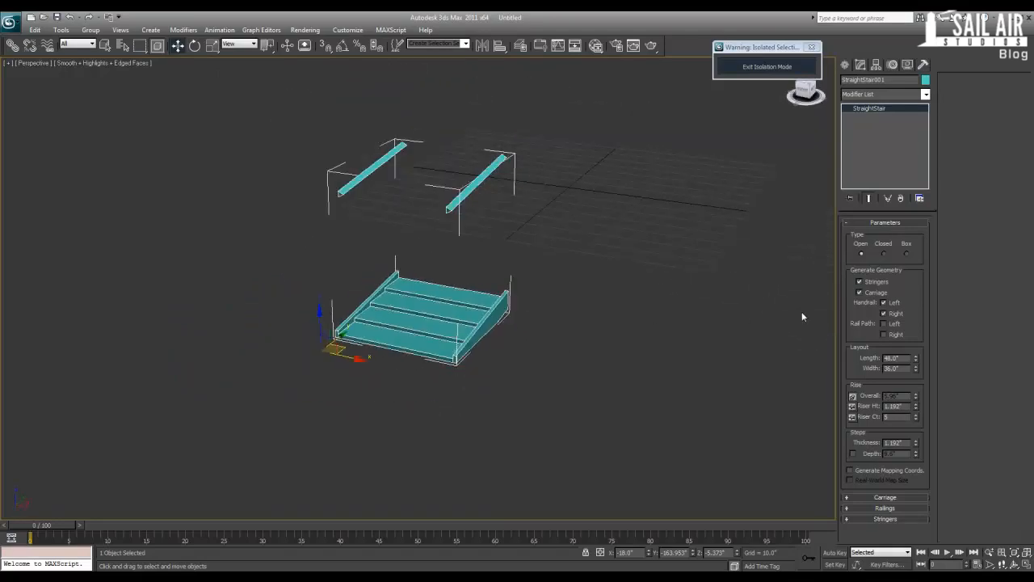
{"action": "left_click", "coordinate": [884, 302]}
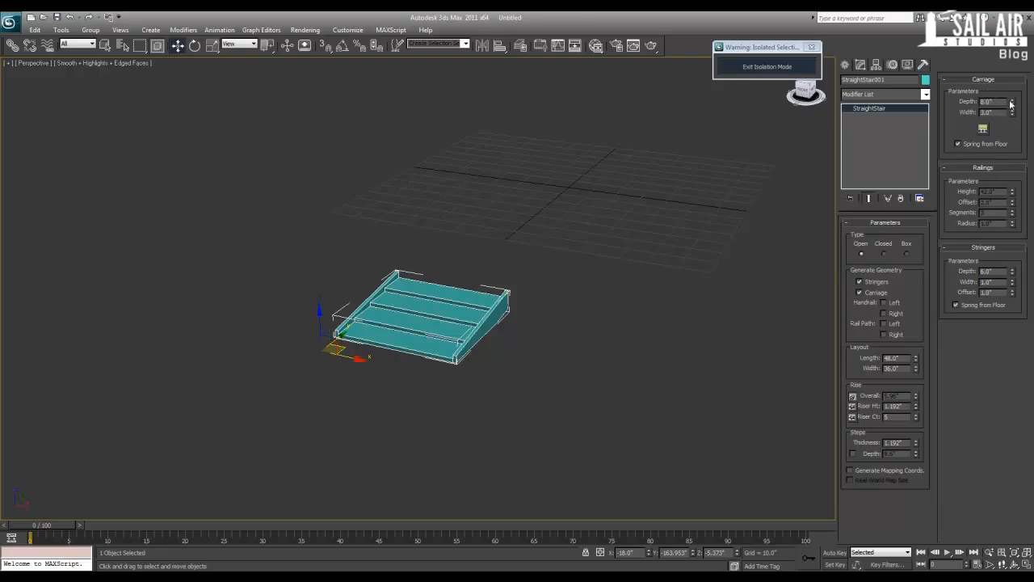
{"action": "mouse_move", "coordinate": [881, 302]}
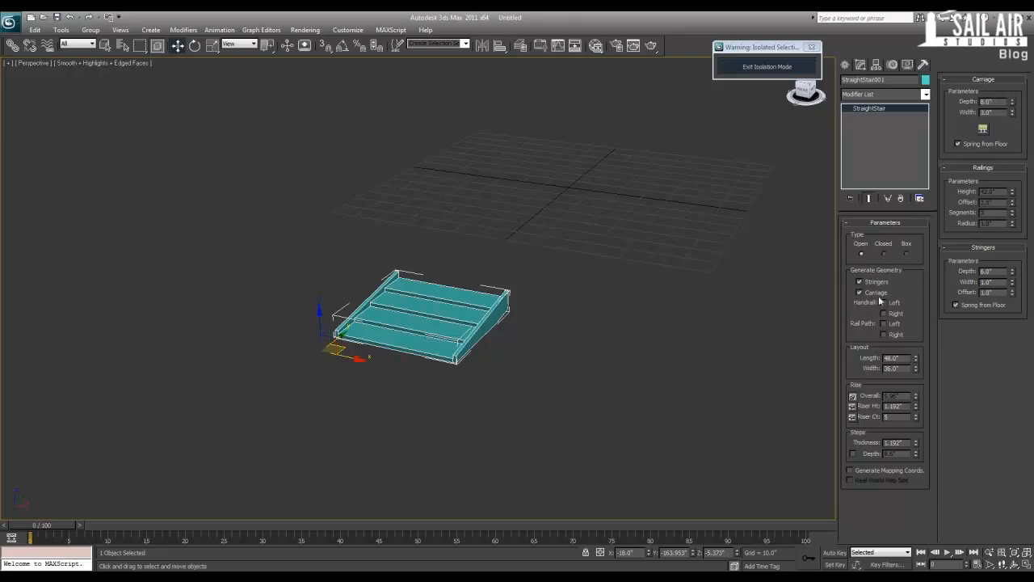
{"action": "mouse_move", "coordinate": [986, 203]}
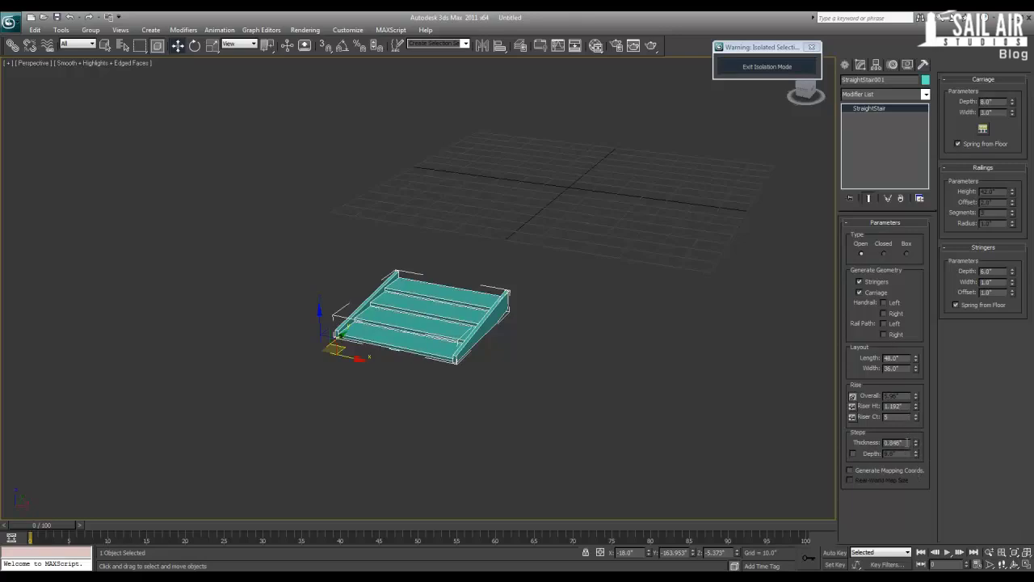
{"action": "triple_click", "coordinate": [892, 443]}
{"action": "type", "text": "75"}
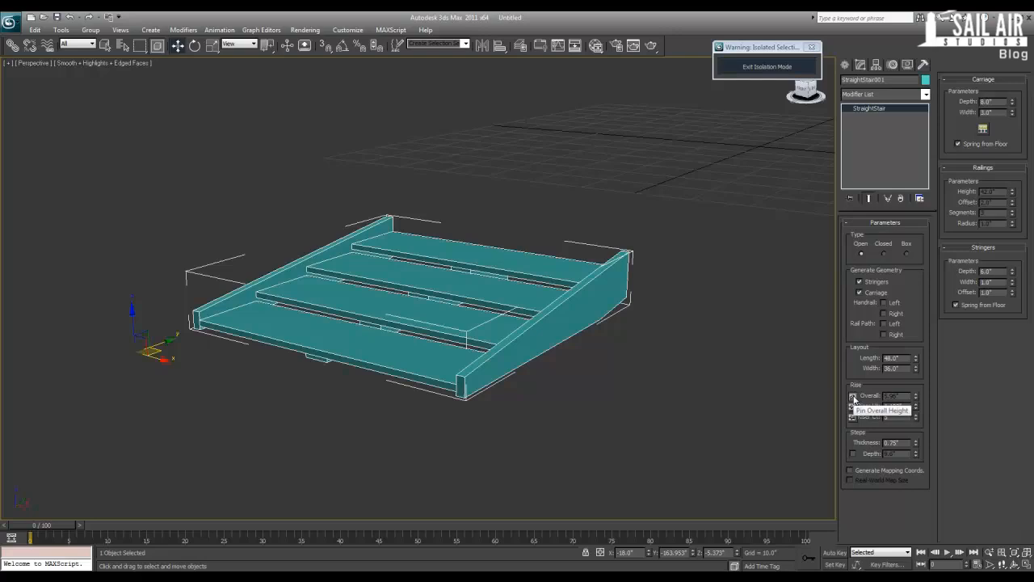
{"action": "mouse_move", "coordinate": [858, 399]}
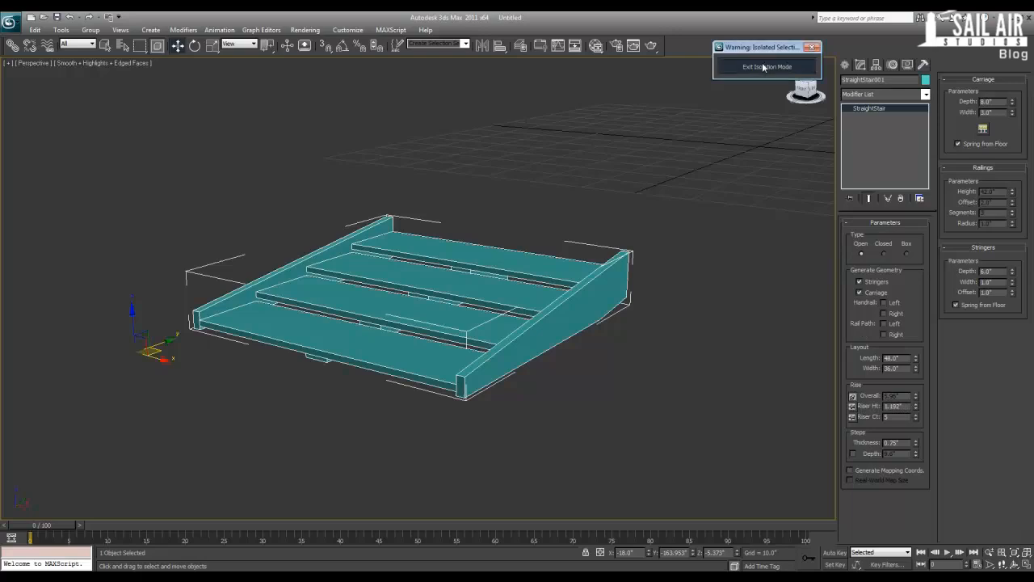
Exit Isolation Mode to show the whole storefront scene again.
{"action": "left_click", "coordinate": [766, 67]}
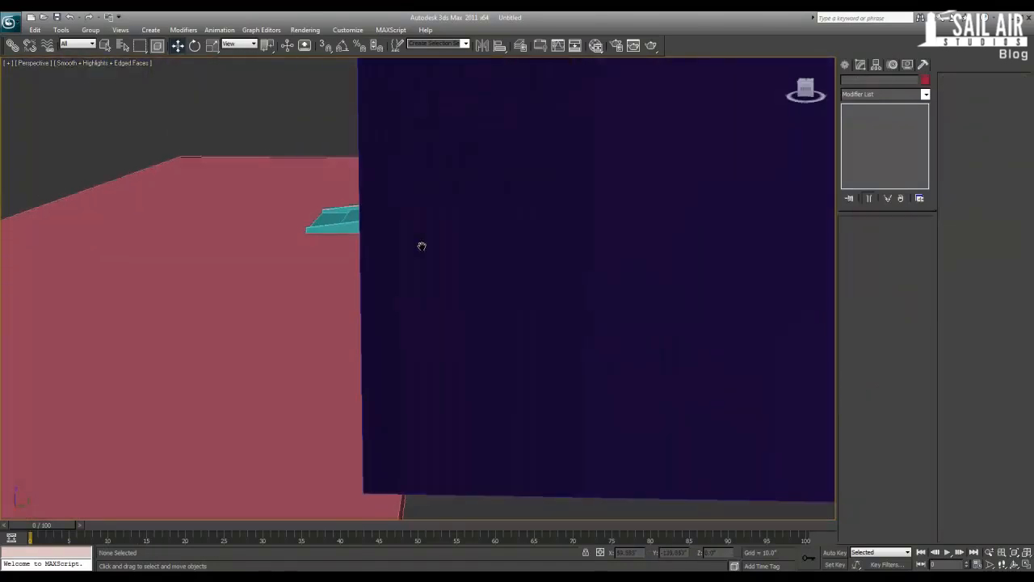
Create a Cylinder primitive at the stair's base, radius in Left view and length along the front.
{"action": "left_click_drag", "start_coordinate": [420, 246], "coordinate": [485, 271]}
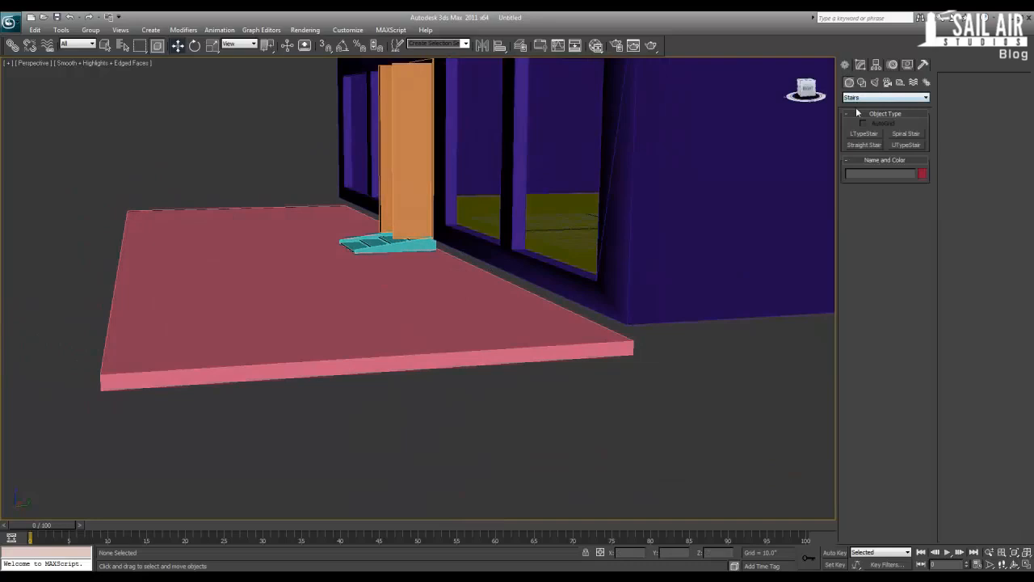
{"action": "left_click", "coordinate": [886, 97]}
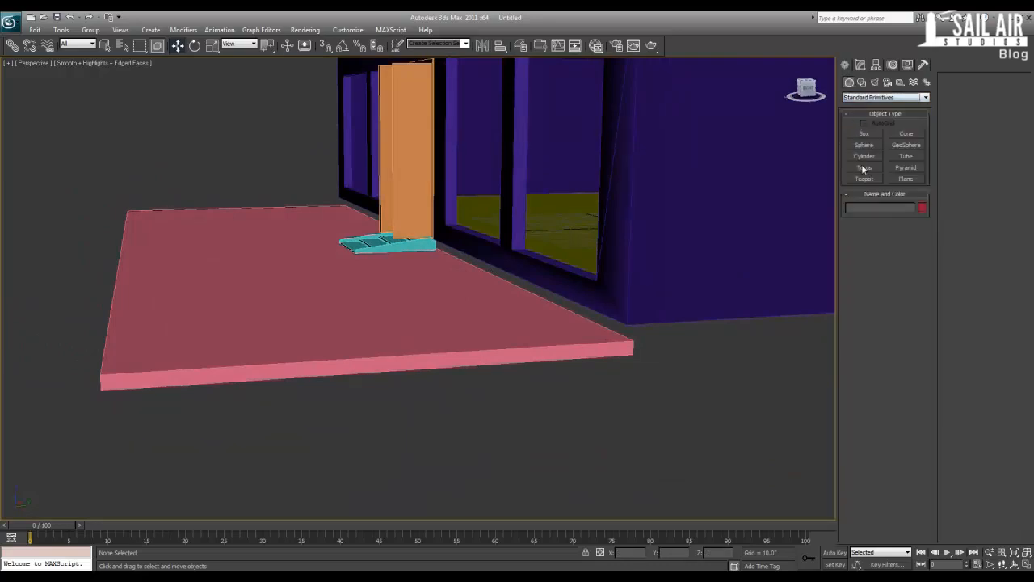
{"action": "left_click", "coordinate": [864, 167]}
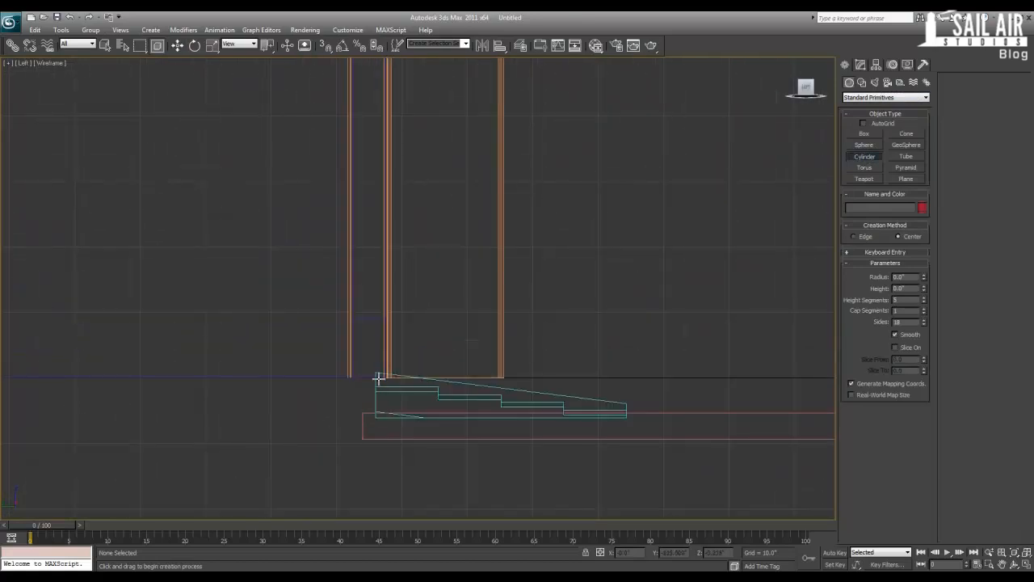
{"action": "left_click_drag", "start_coordinate": [380, 378], "coordinate": [386, 427]}
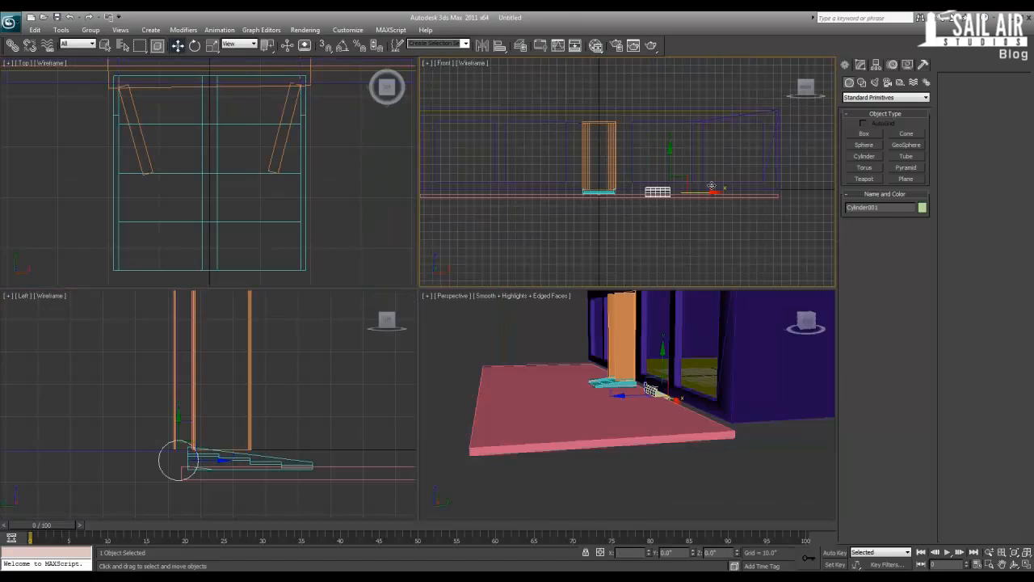
{"action": "left_click_drag", "start_coordinate": [650, 396], "coordinate": [735, 428]}
{"action": "type", "text": "215"}
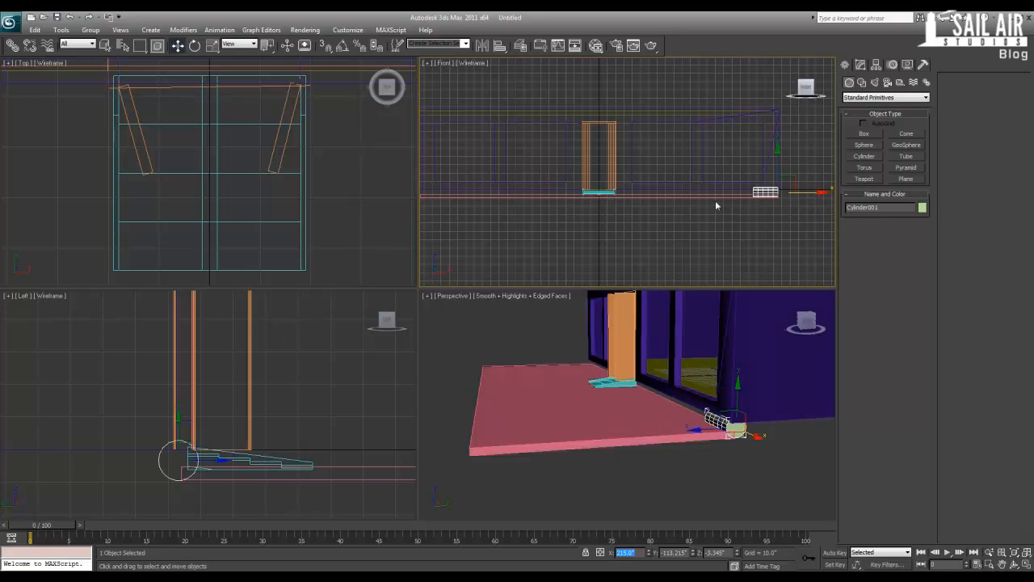
Adjust Cylinder001's height segments and sides in Modify, checking the trim beside the stair.
{"action": "left_click", "coordinate": [860, 65]}
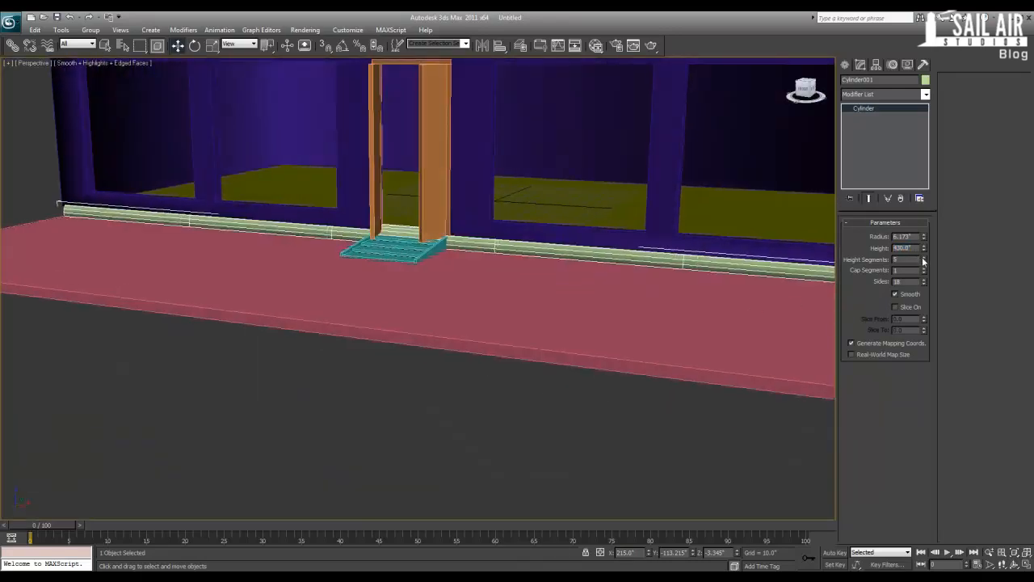
{"action": "left_click", "coordinate": [924, 282]}
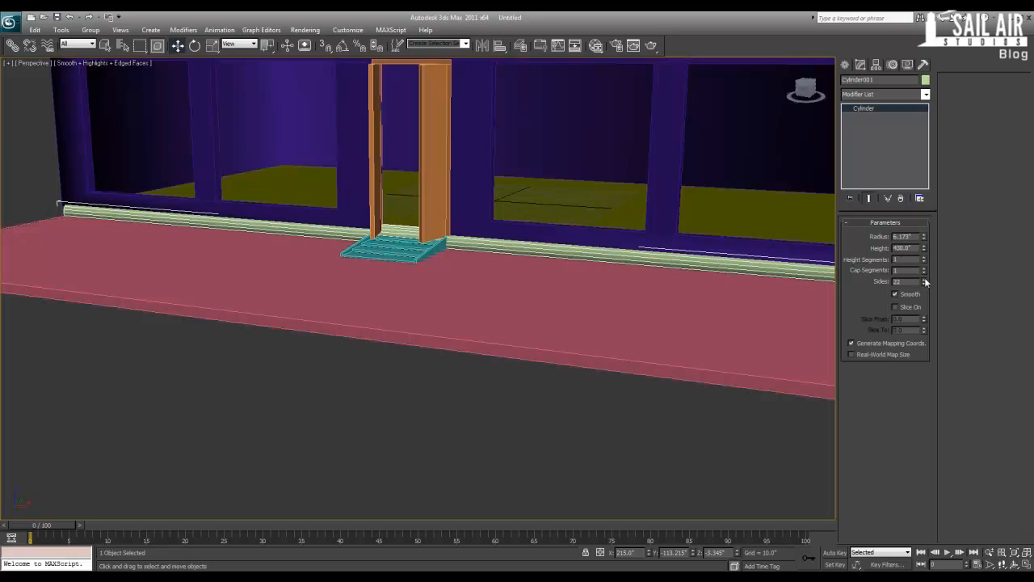
{"action": "left_click", "coordinate": [925, 278]}
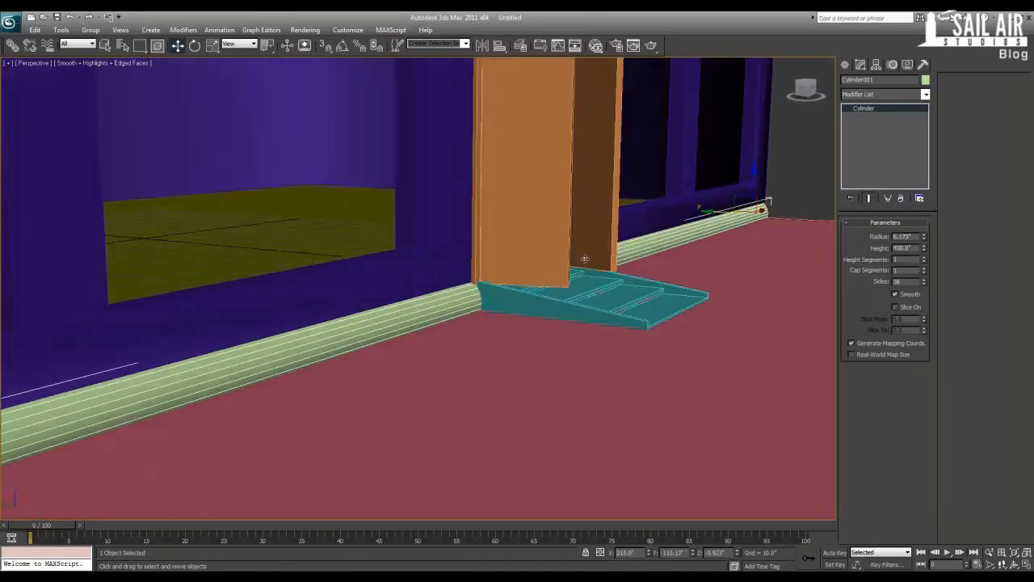
{"action": "left_click_drag", "start_coordinate": [585, 258], "coordinate": [333, 359]}
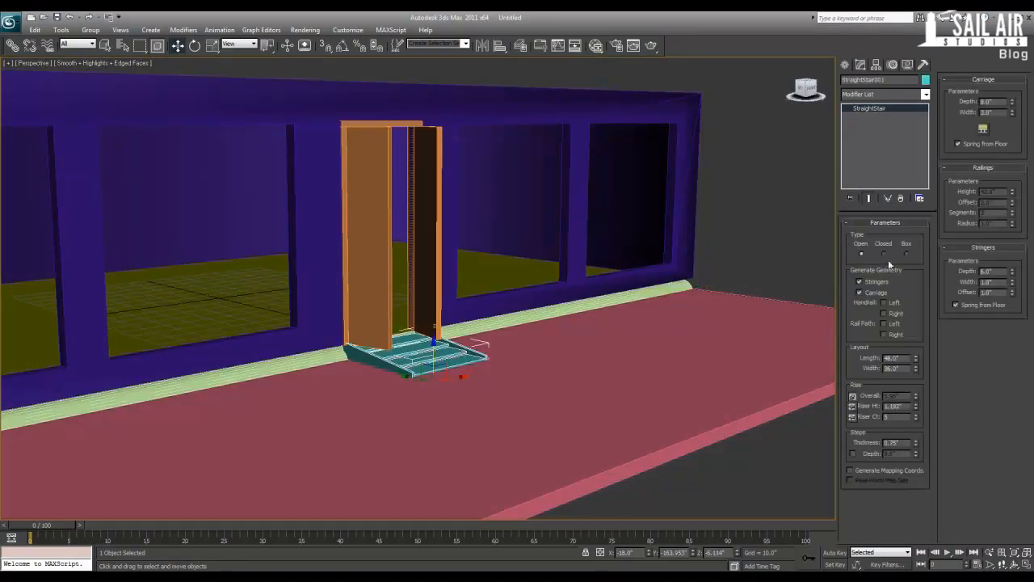
{"action": "mouse_move", "coordinate": [898, 257]}
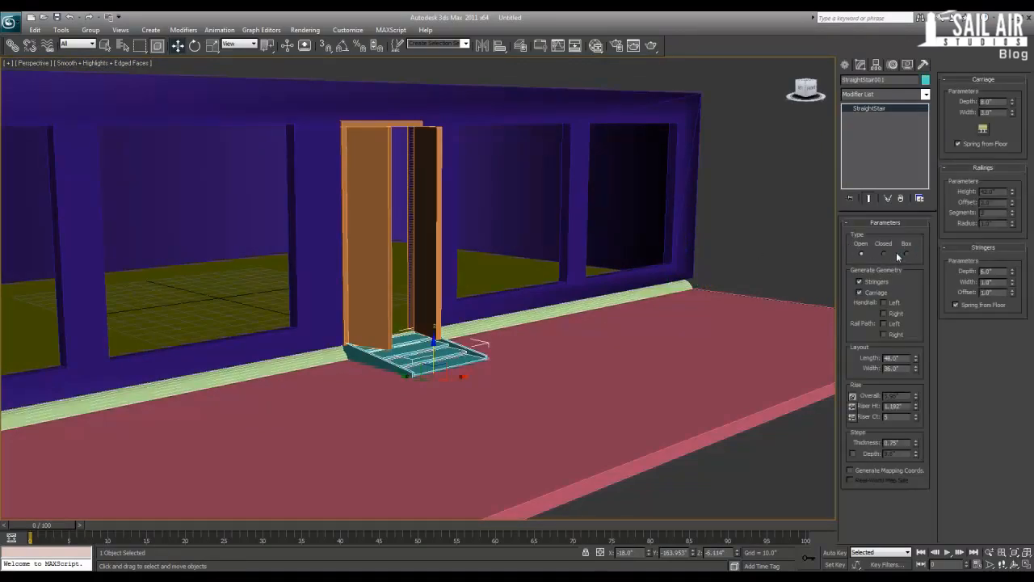
Set the stair Type to Closed and return to the full scene to view it.
{"action": "left_click", "coordinate": [884, 252]}
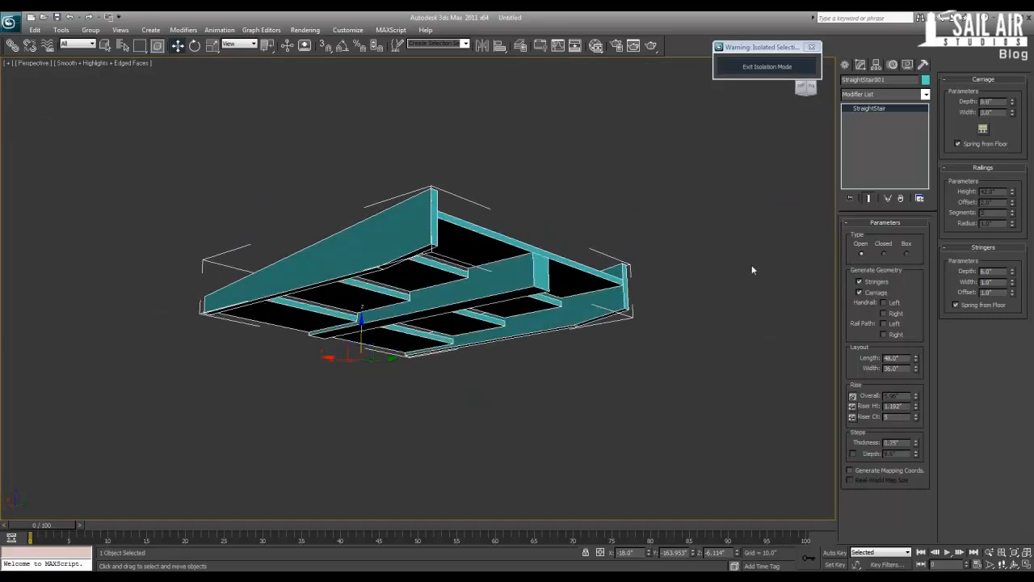
{"action": "left_click", "coordinate": [860, 292]}
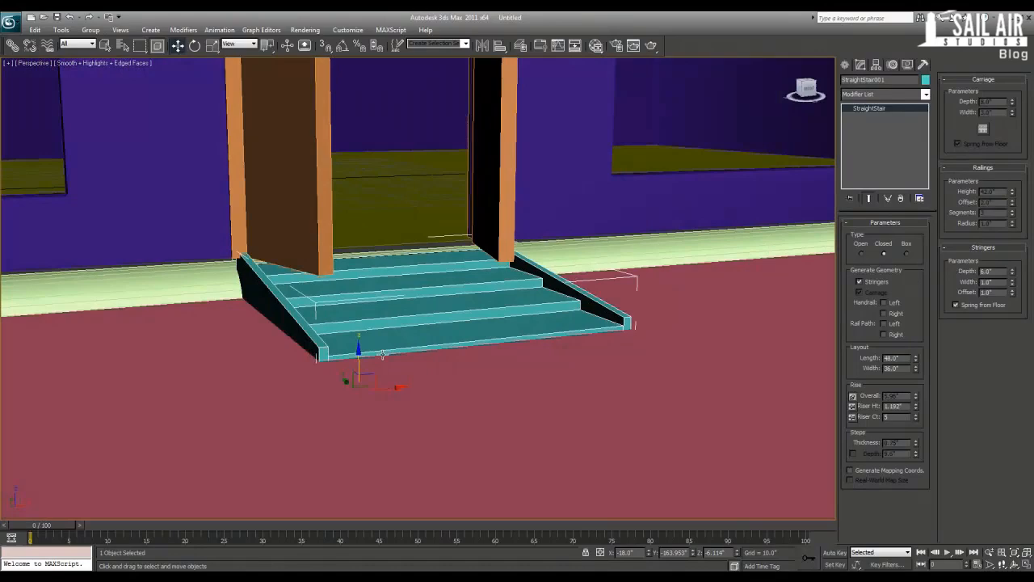
{"action": "left_click_drag", "start_coordinate": [359, 348], "coordinate": [358, 341]}
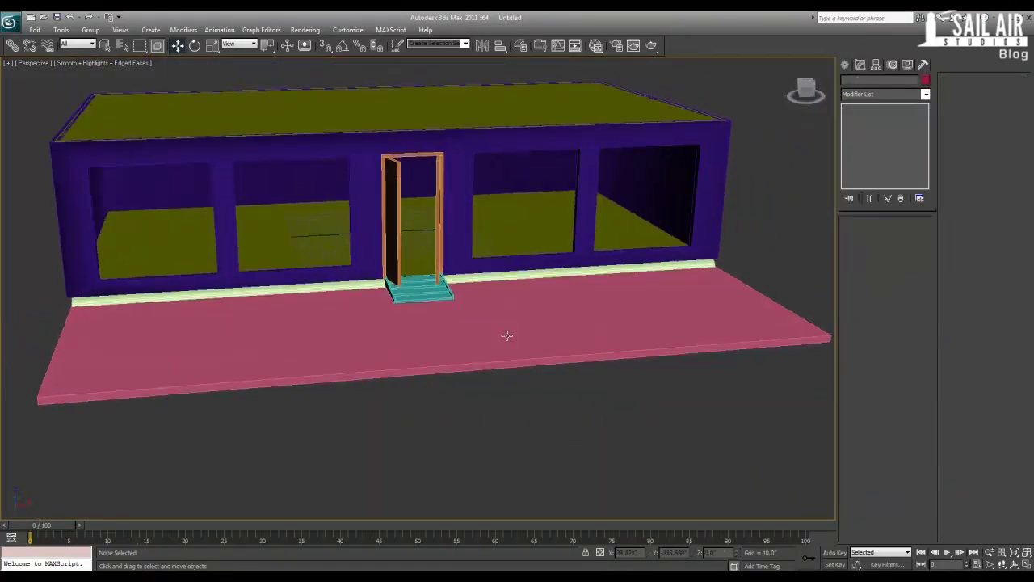
Select the storefront's floor plane in the Perspective viewport.
{"action": "left_click_drag", "start_coordinate": [507, 334], "coordinate": [259, 234]}
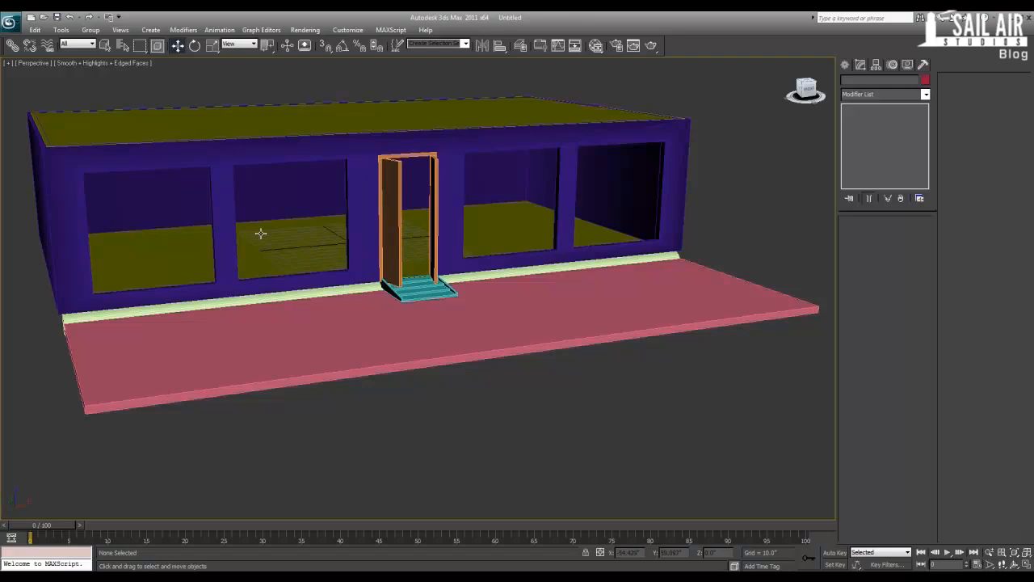
{"action": "mouse_move", "coordinate": [412, 317]}
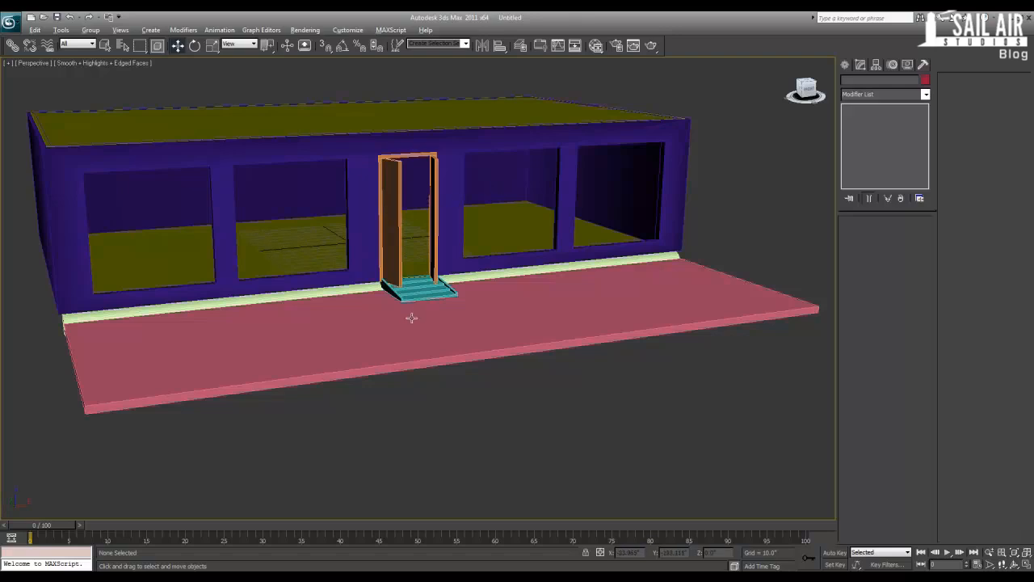
{"action": "mouse_move", "coordinate": [412, 317]}
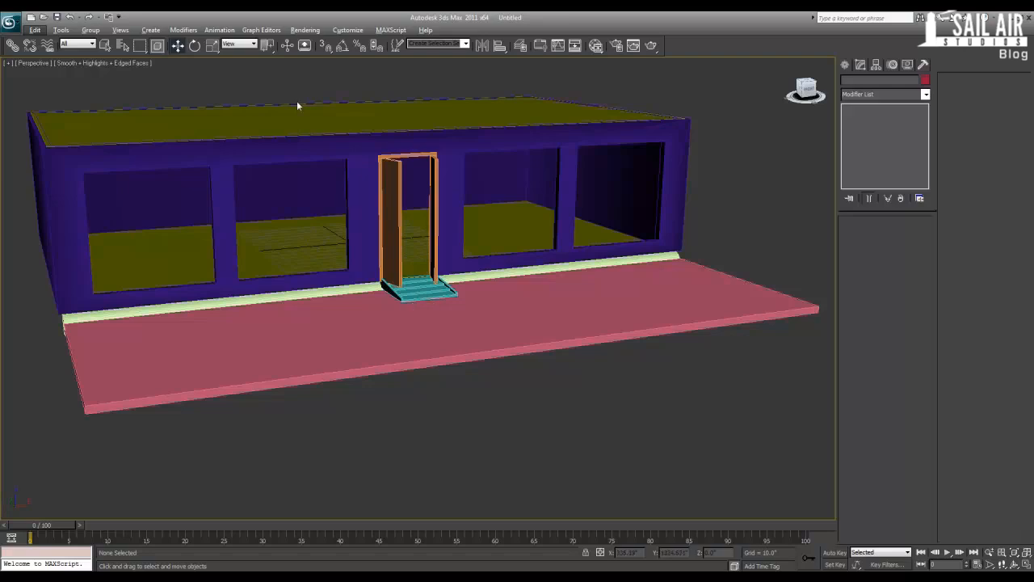
{"action": "left_click", "coordinate": [302, 239]}
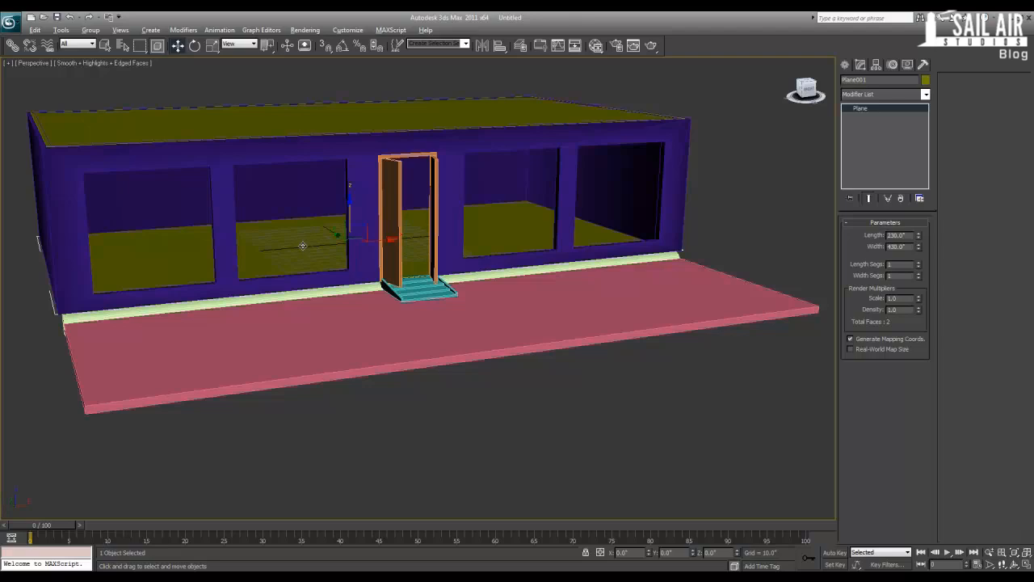
Run the FloorGenerator script from the Tuts folder via MAXScript > Run Script.
{"action": "left_click", "coordinate": [391, 29]}
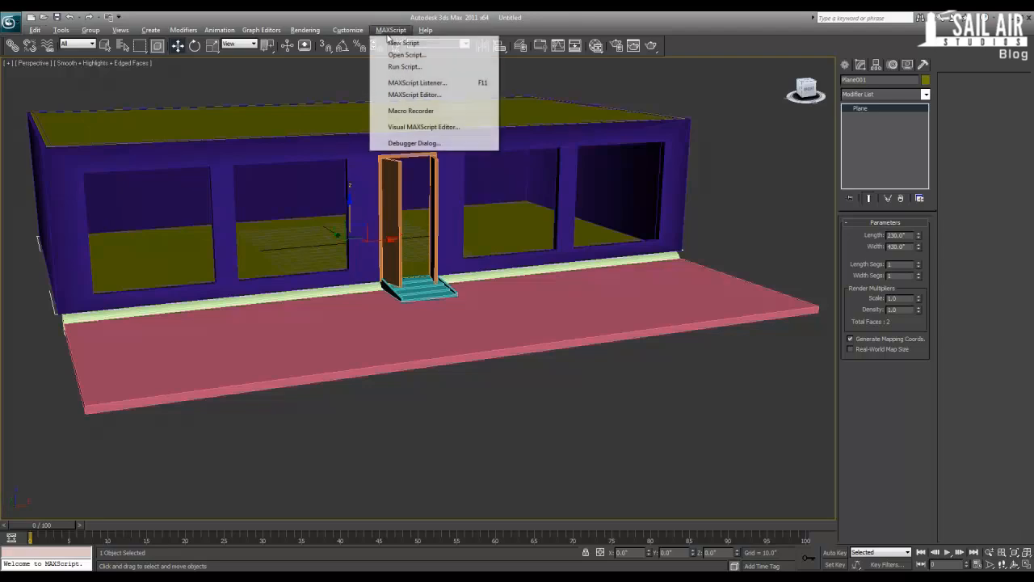
{"action": "left_click", "coordinate": [405, 55]}
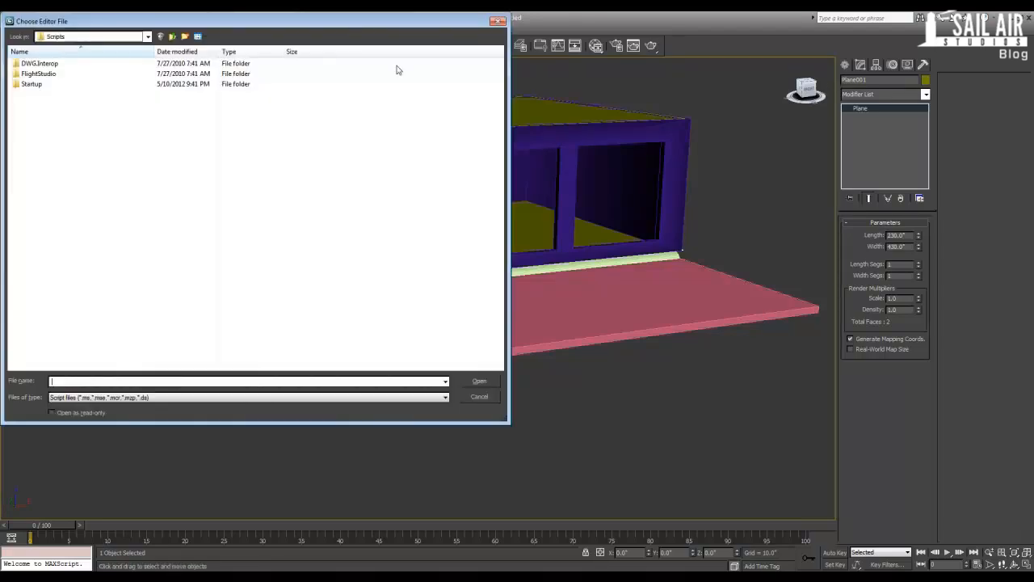
{"action": "left_click", "coordinate": [147, 36]}
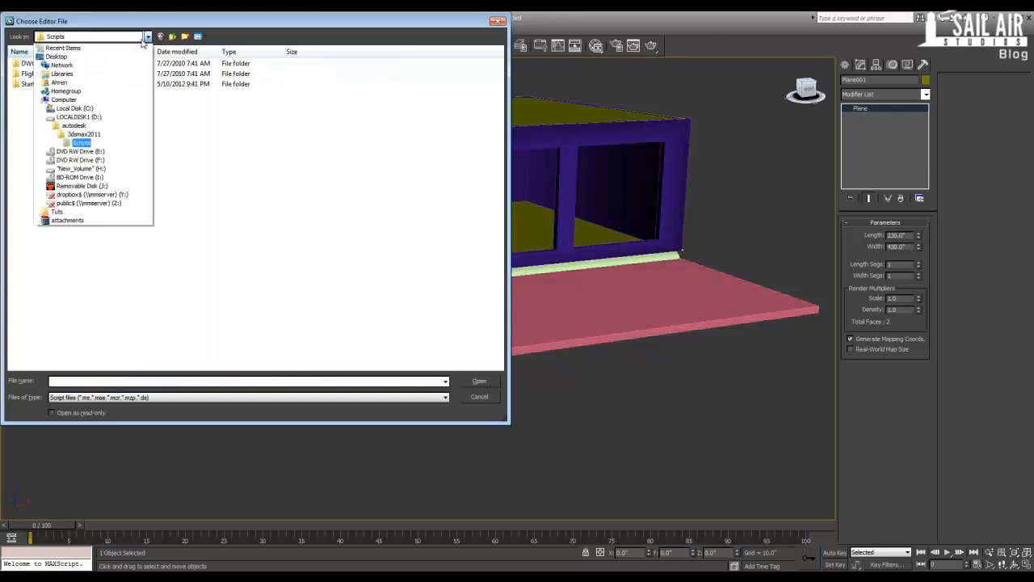
{"action": "left_click", "coordinate": [56, 55]}
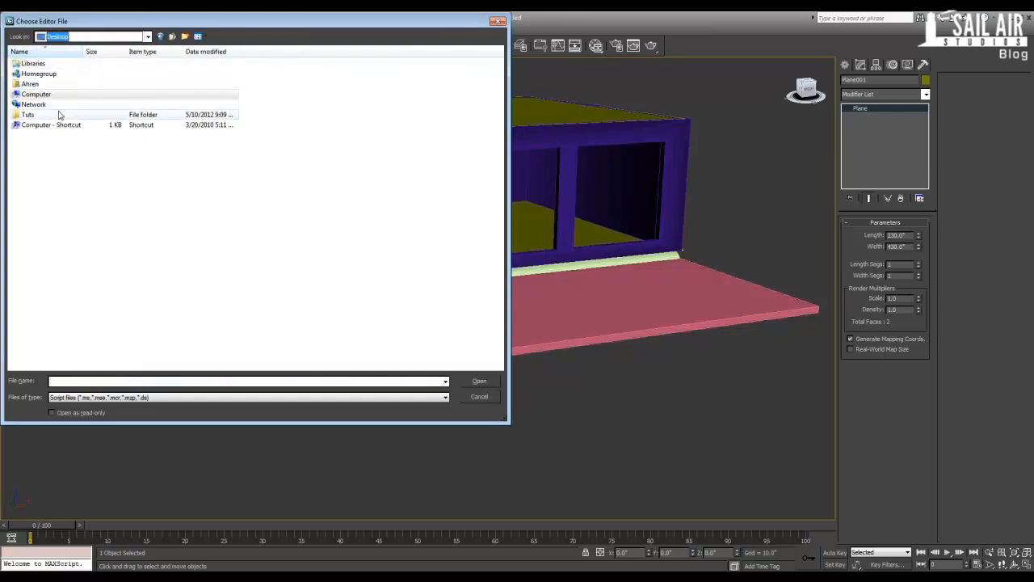
{"action": "double_click", "coordinate": [26, 113]}
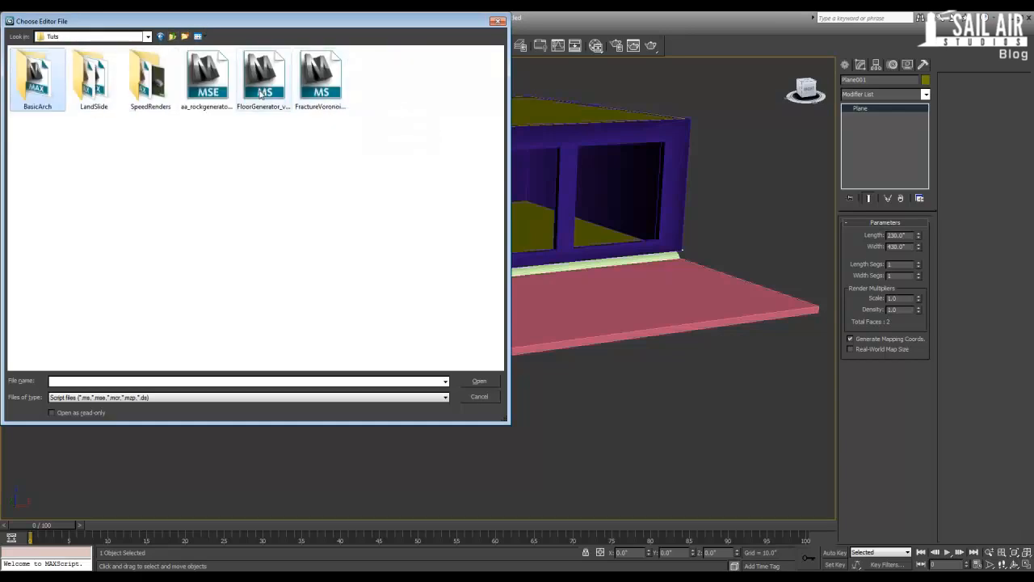
{"action": "left_click", "coordinate": [263, 78]}
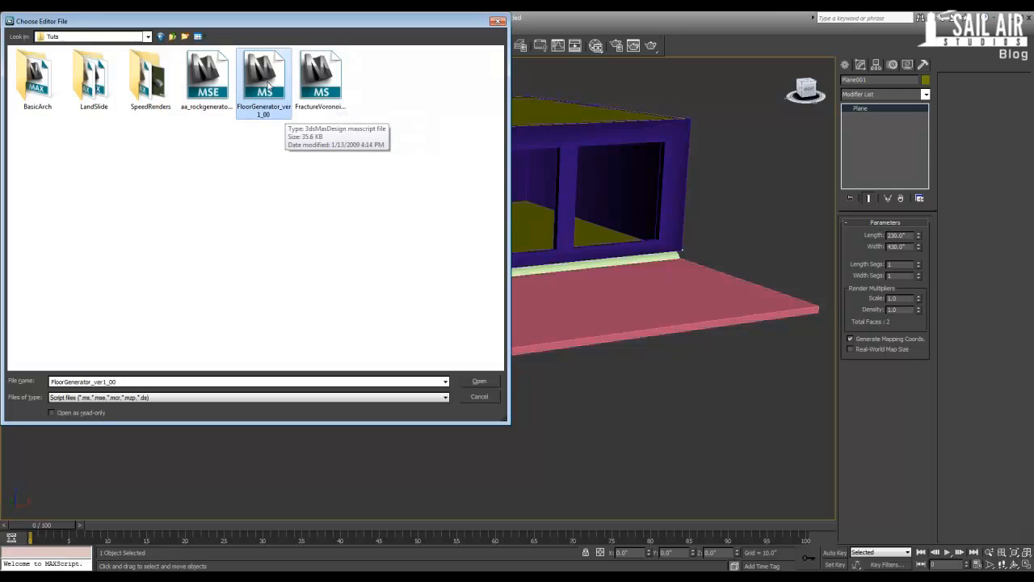
{"action": "left_click", "coordinate": [479, 381]}
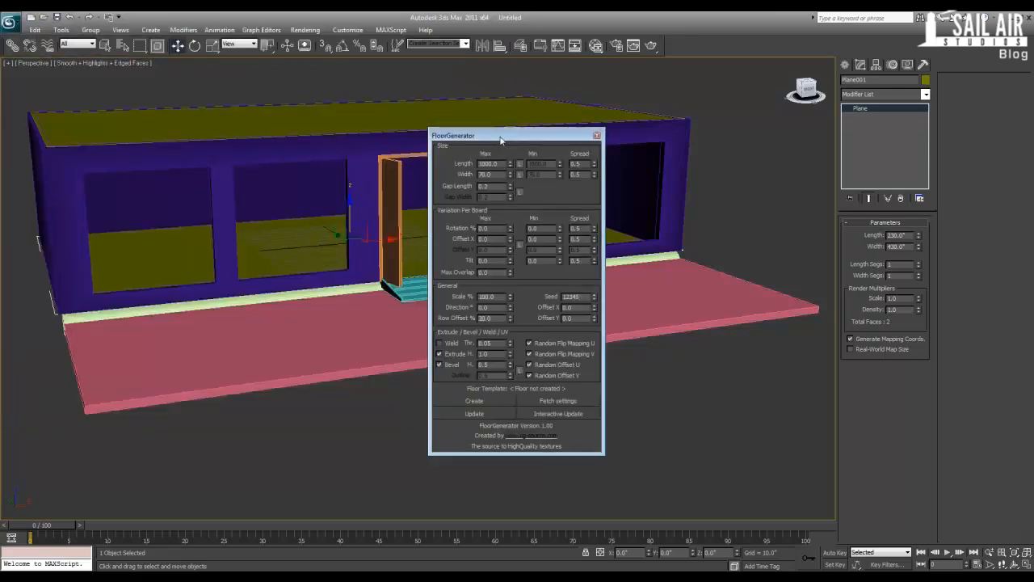
Move the FloorGenerator dialog aside, create floorboards on the plane and edit board length and width.
{"action": "left_click_drag", "start_coordinate": [501, 136], "coordinate": [763, 120]}
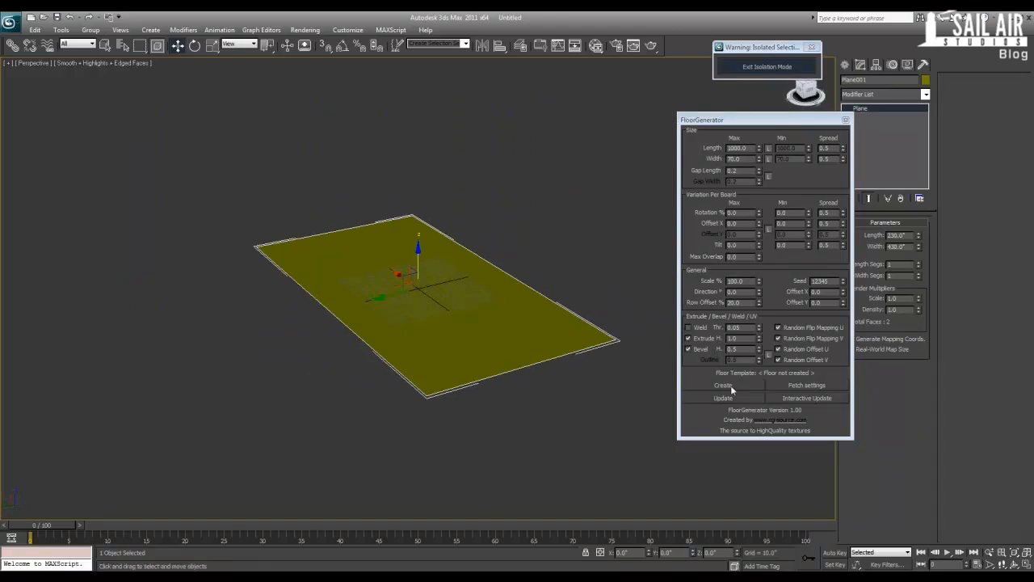
{"action": "left_click", "coordinate": [723, 385]}
{"action": "type", "text": "72"}
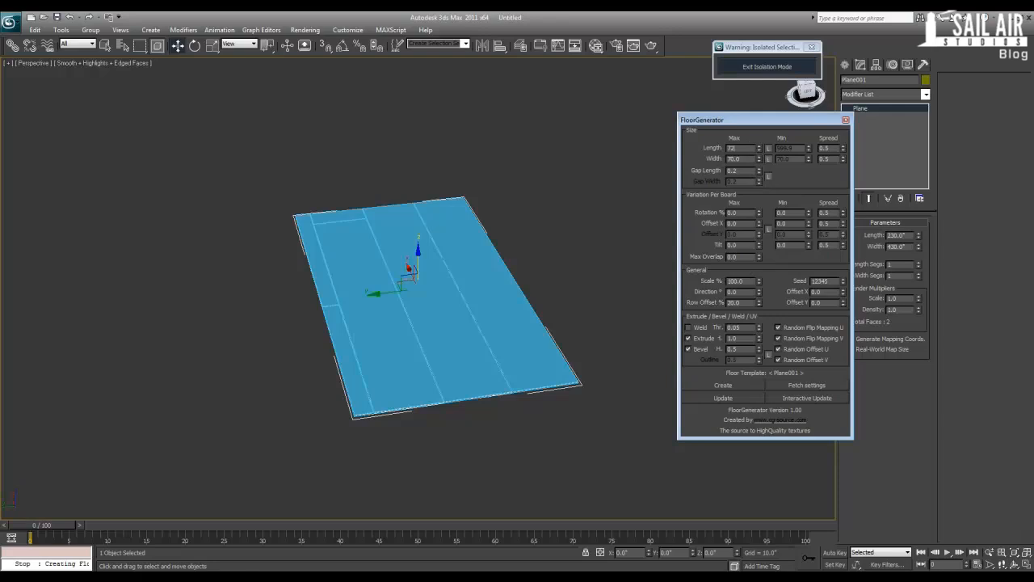
{"action": "triple_click", "coordinate": [734, 149]}
{"action": "type", "text": "6"}
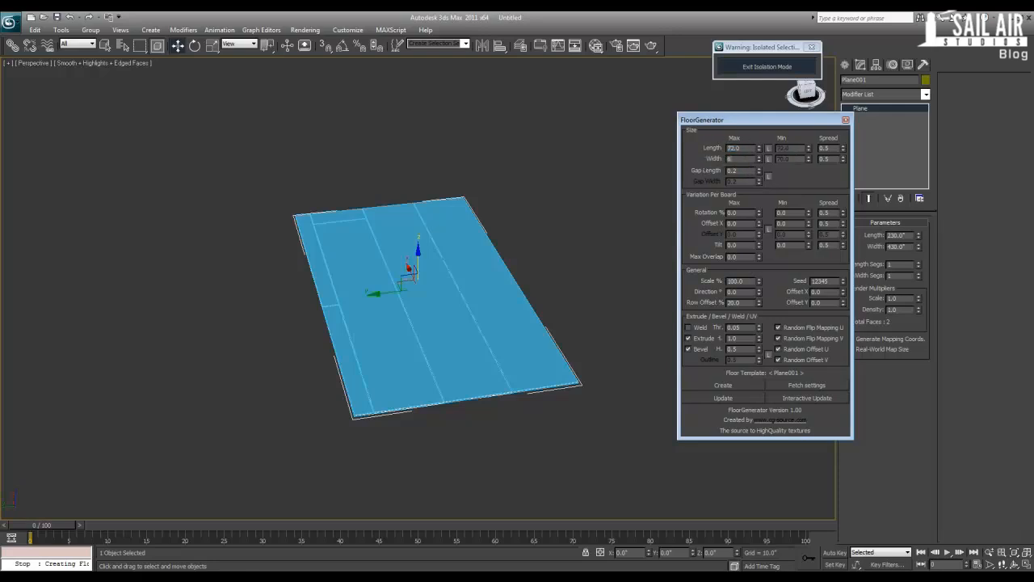
{"action": "triple_click", "coordinate": [738, 158]}
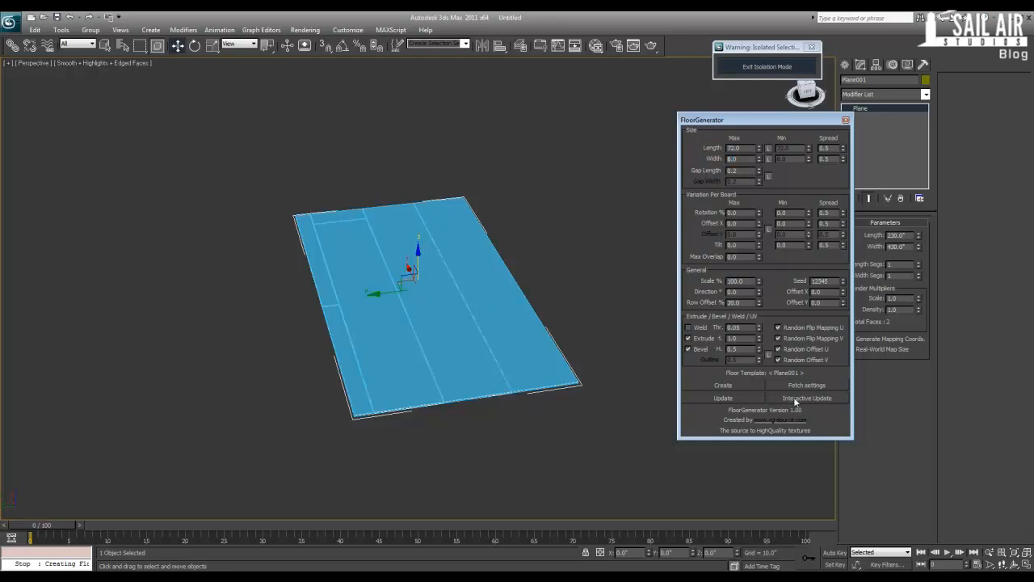
{"action": "mouse_move", "coordinate": [786, 406]}
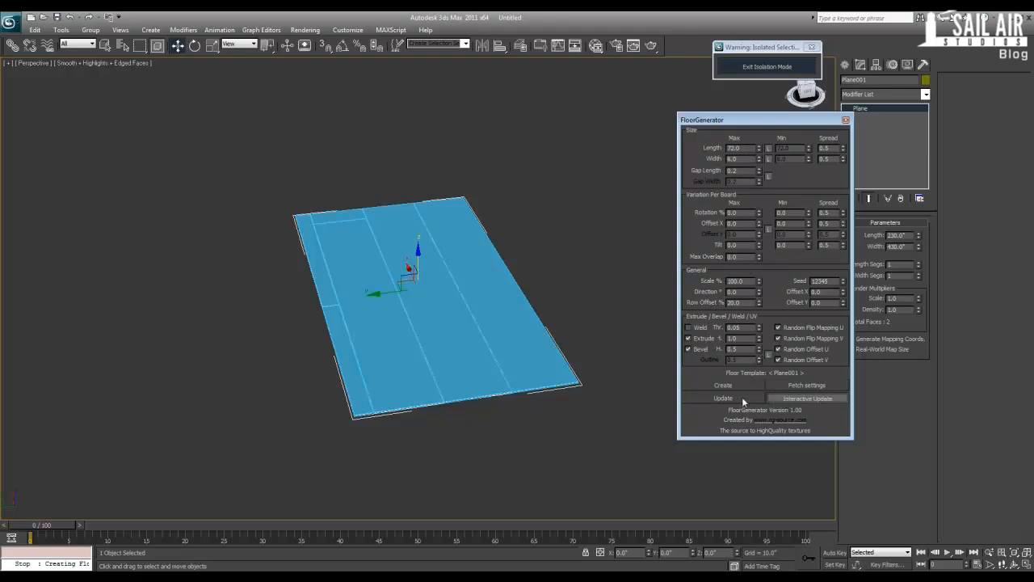
Turn on Interactive Update and reduce board length and width to tile narrow planks.
{"action": "left_click", "coordinate": [723, 397]}
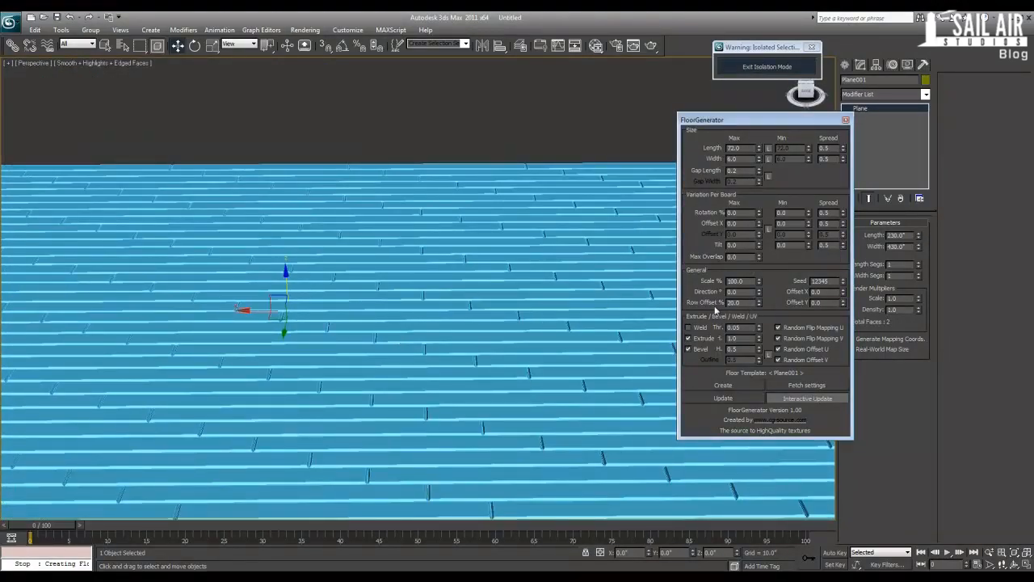
{"action": "triple_click", "coordinate": [736, 302]}
{"action": "type", "text": "40"}
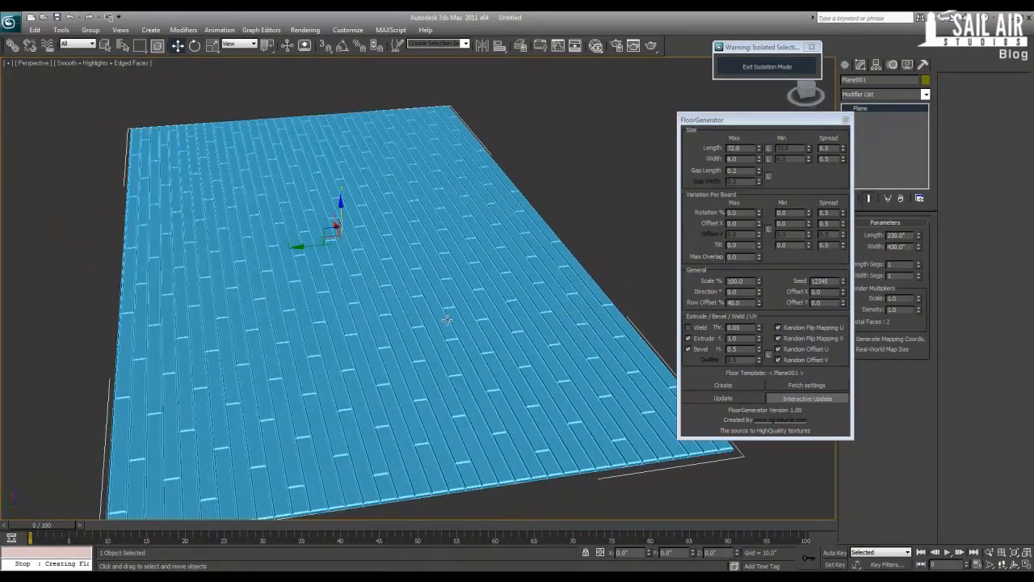
{"action": "triple_click", "coordinate": [736, 302]}
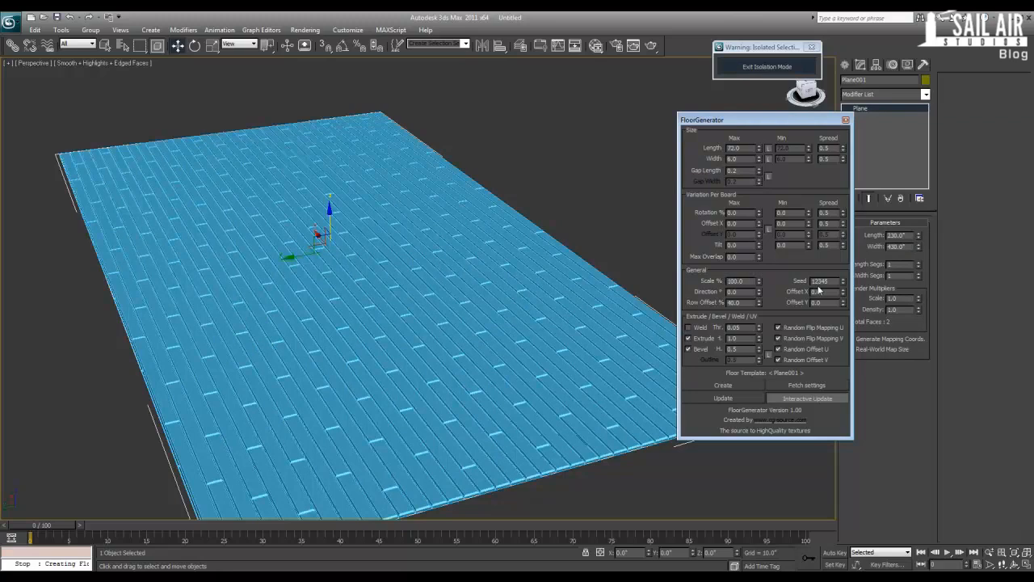
{"action": "mouse_move", "coordinate": [750, 275]}
{"action": "type", "text": "90"}
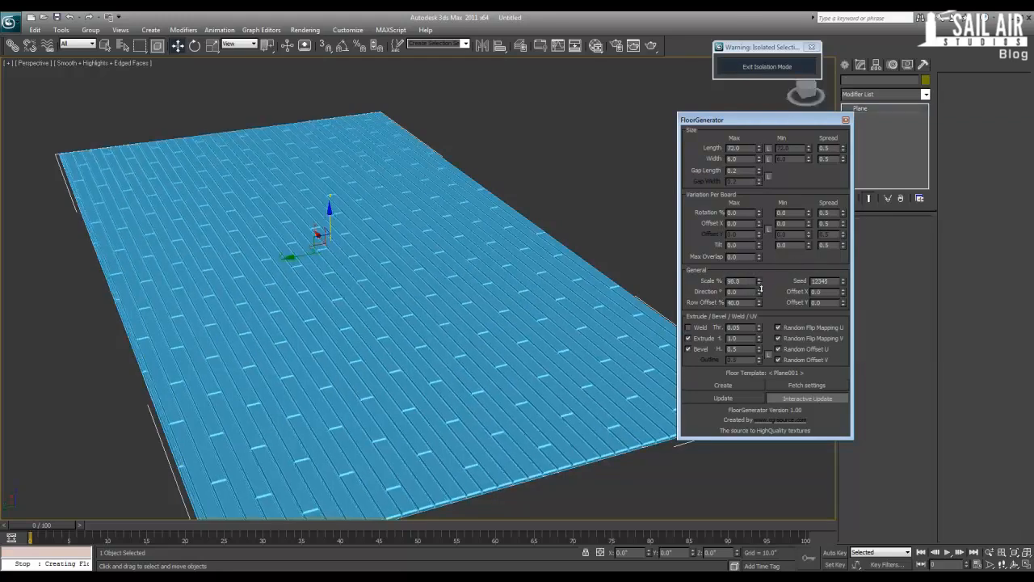
Enable Extrude and Bevel in FloorGenerator so the planks gain thickness and bevelled edges.
{"action": "left_click", "coordinate": [758, 281]}
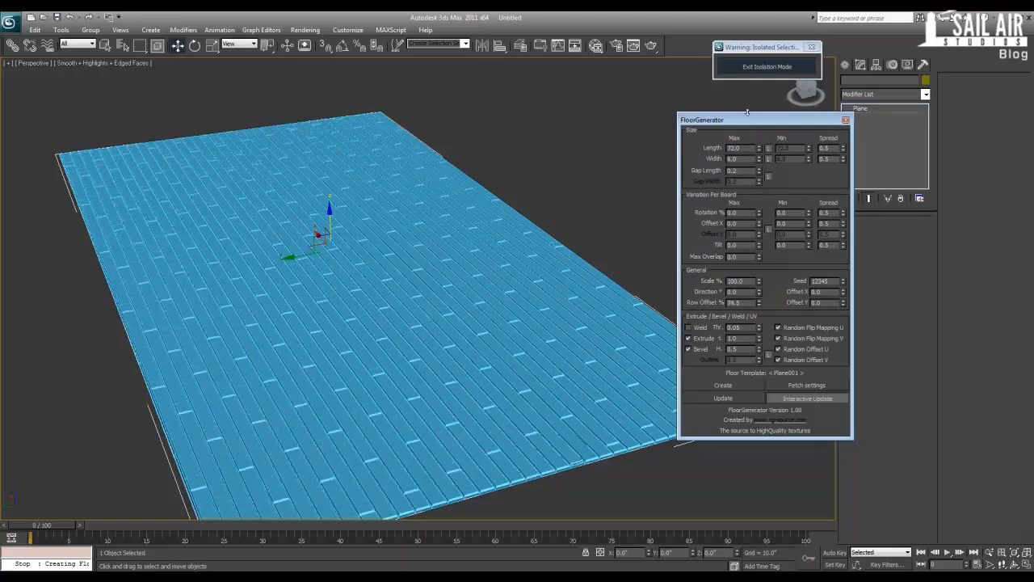
{"action": "left_click", "coordinate": [740, 302]}
{"action": "type", "text": "40"}
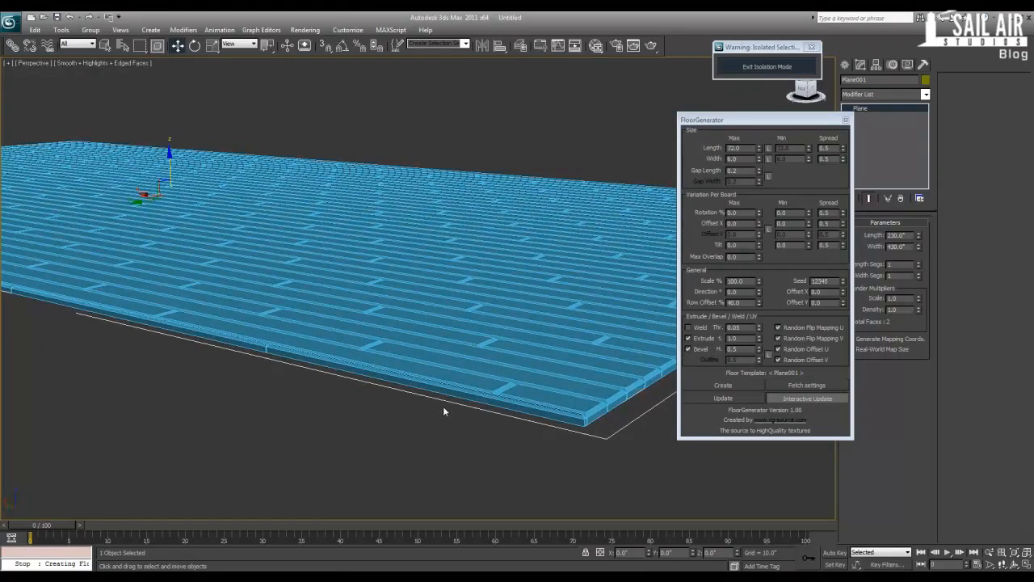
{"action": "mouse_move", "coordinate": [550, 402]}
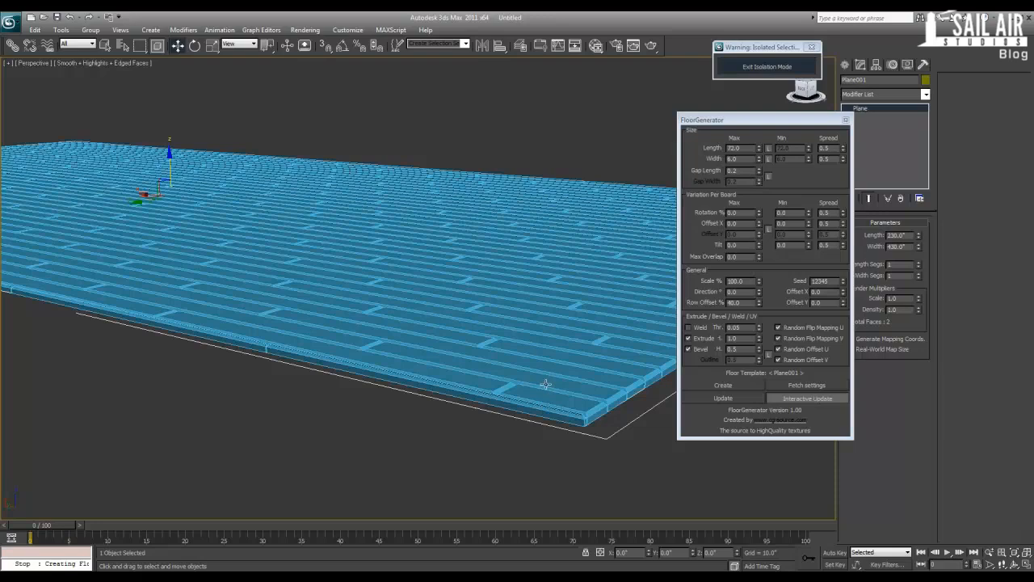
{"action": "mouse_move", "coordinate": [521, 375]}
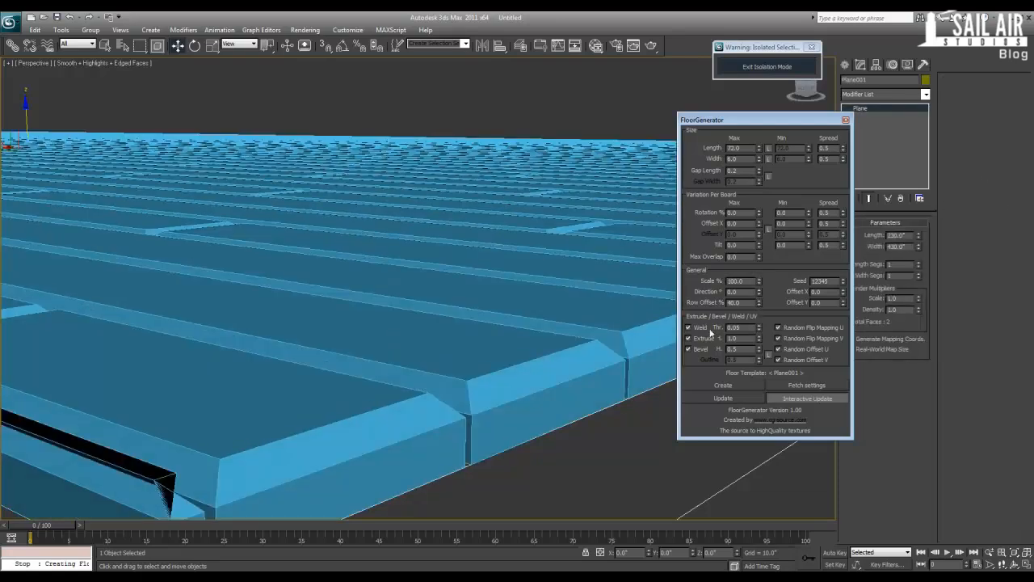
Turn on grout between the floorboards and adjust the grout width for narrow seams.
{"action": "left_click", "coordinate": [689, 327]}
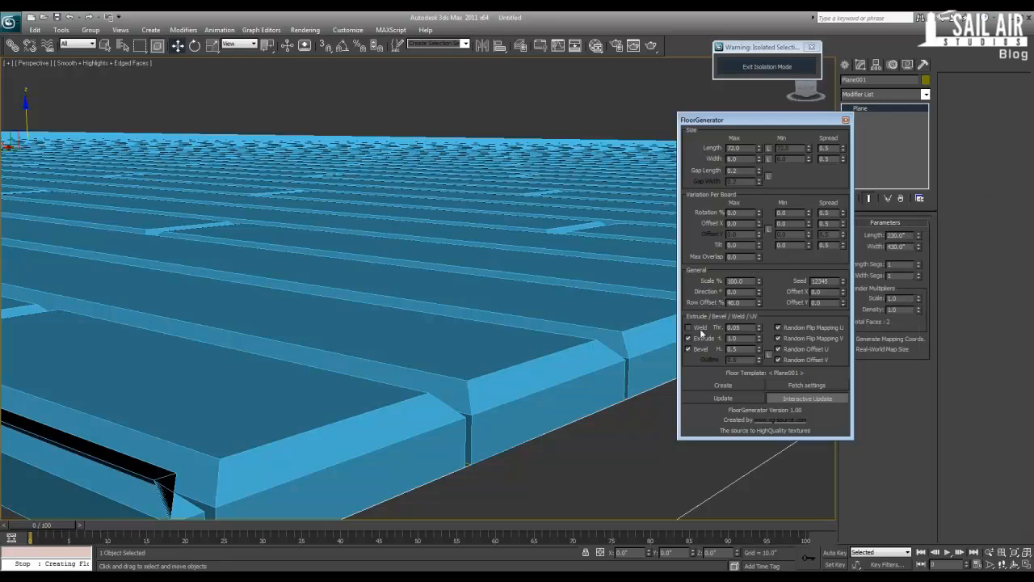
{"action": "mouse_move", "coordinate": [760, 341]}
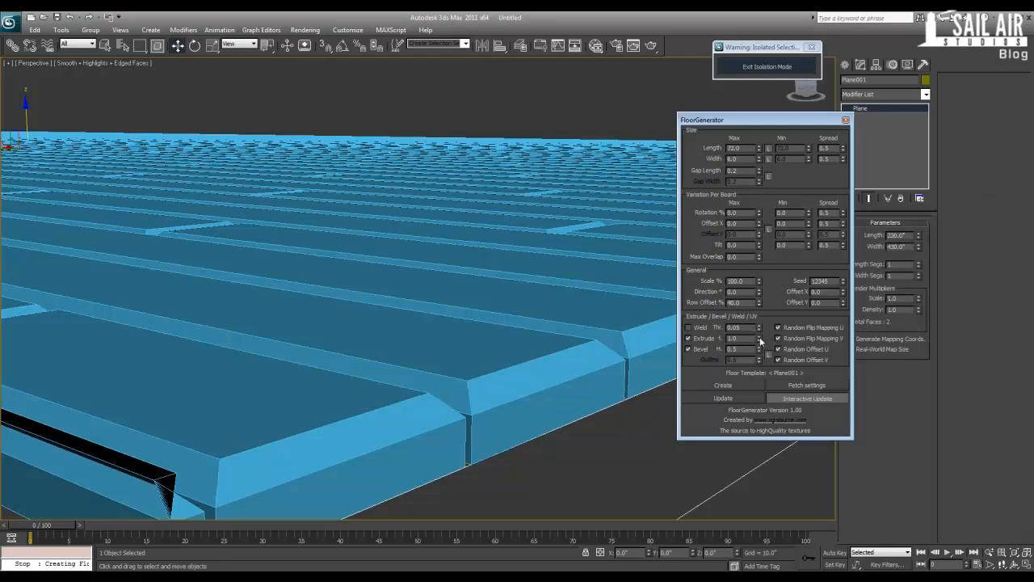
{"action": "triple_click", "coordinate": [733, 338]}
{"action": "type", "text": "0.5"}
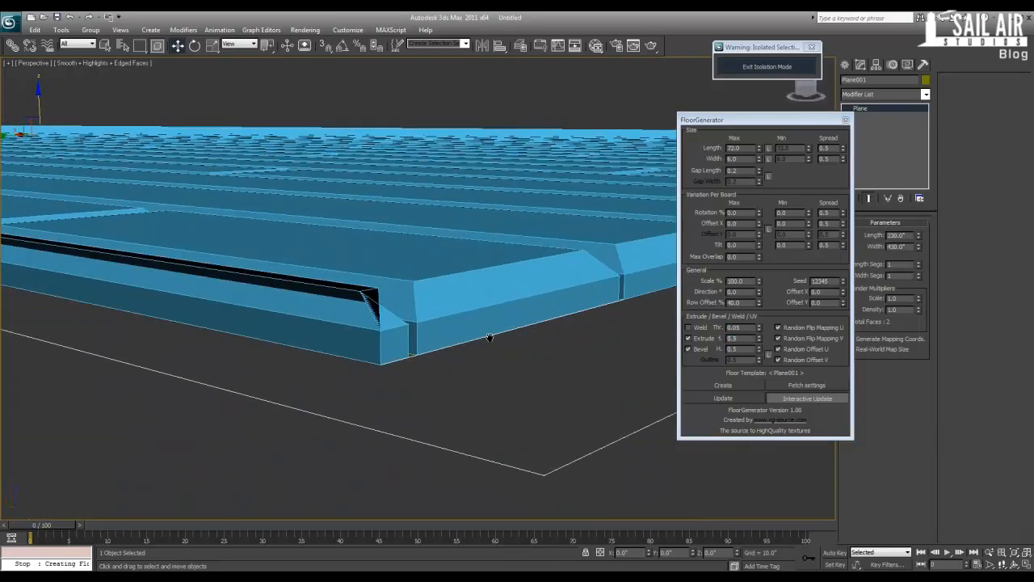
{"action": "mouse_move", "coordinate": [750, 349]}
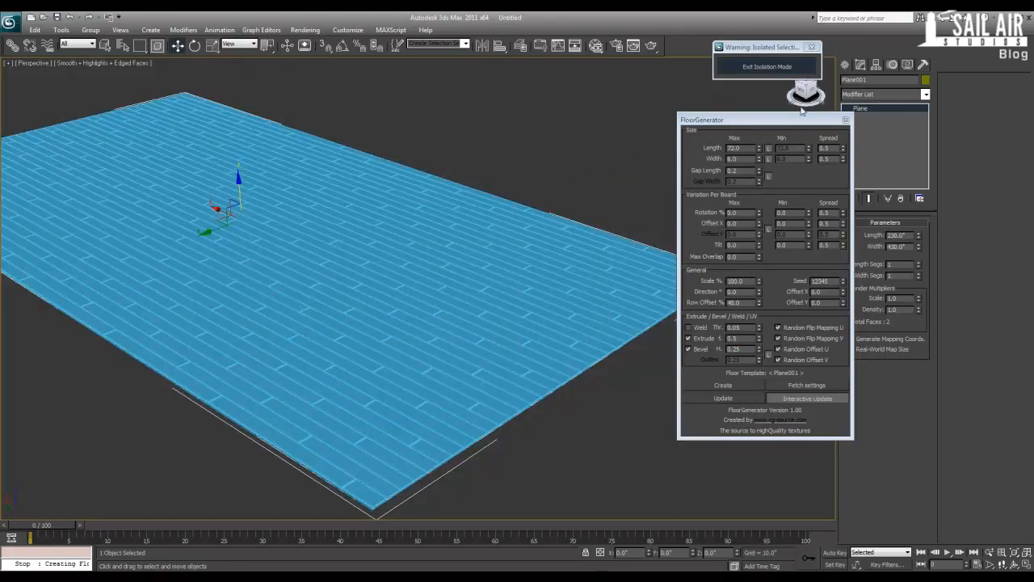
Exit Isolation Mode and save the scene as Architecture in the Tuts/BasicArch folder.
{"action": "left_click", "coordinate": [766, 67]}
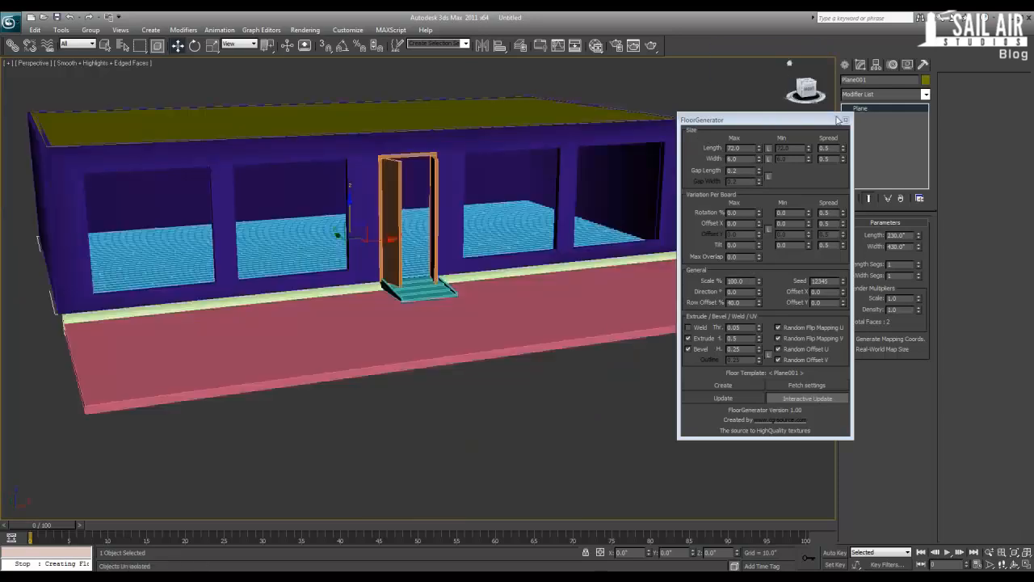
{"action": "left_click", "coordinate": [846, 119]}
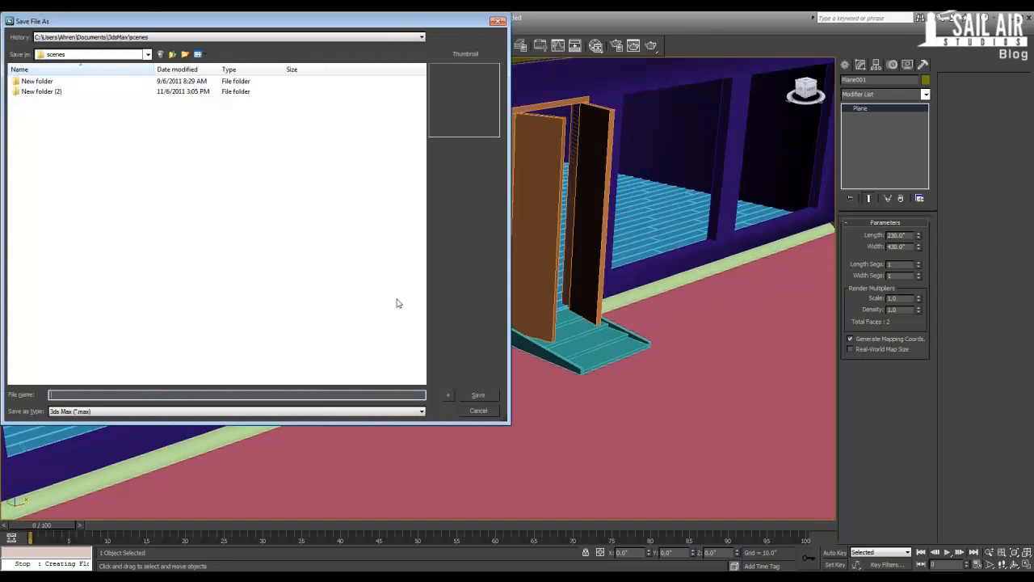
{"action": "left_click", "coordinate": [149, 55]}
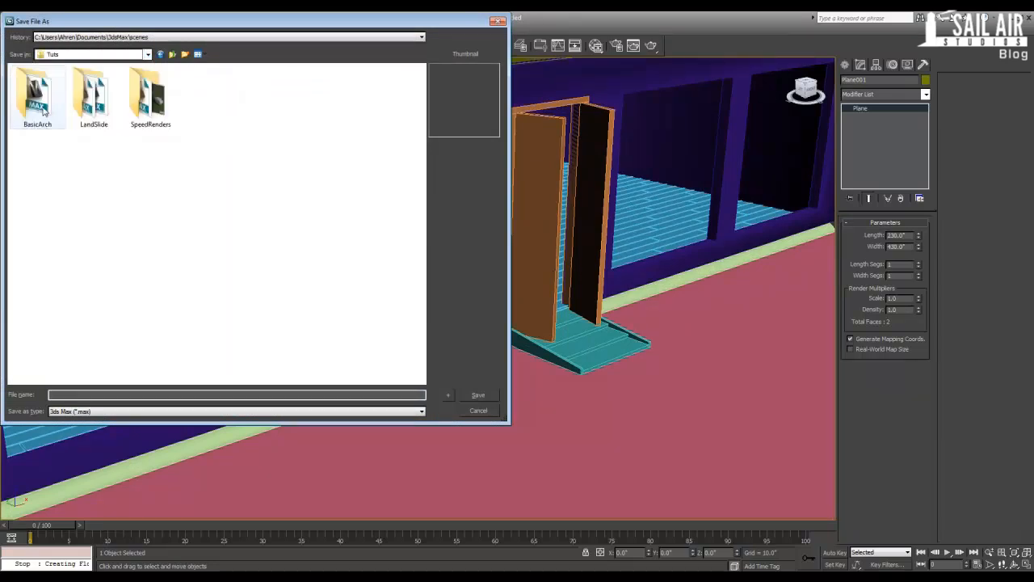
{"action": "double_click", "coordinate": [37, 92]}
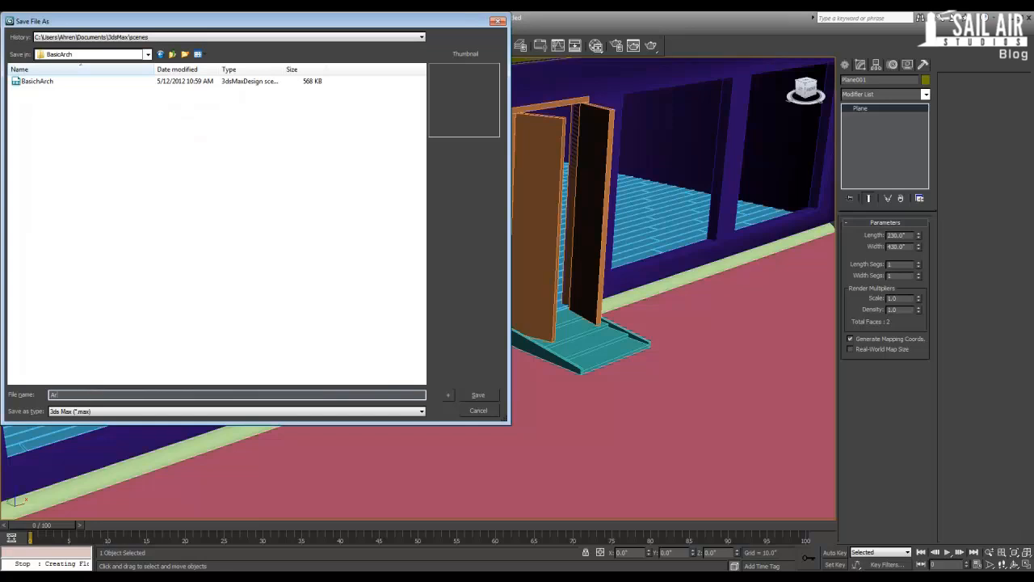
{"action": "type", "text": "Architecture"}
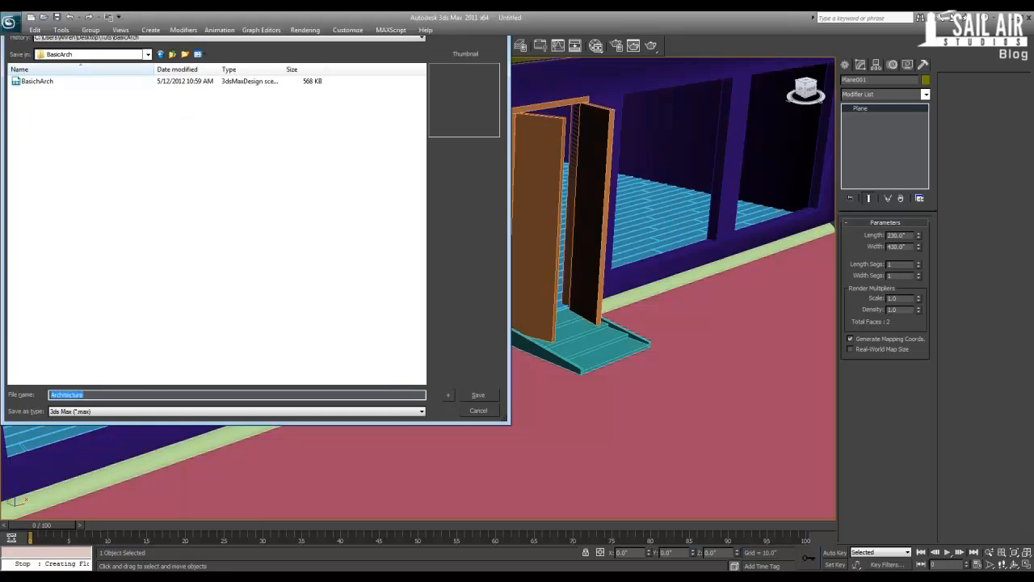
{"action": "left_click", "coordinate": [478, 394]}
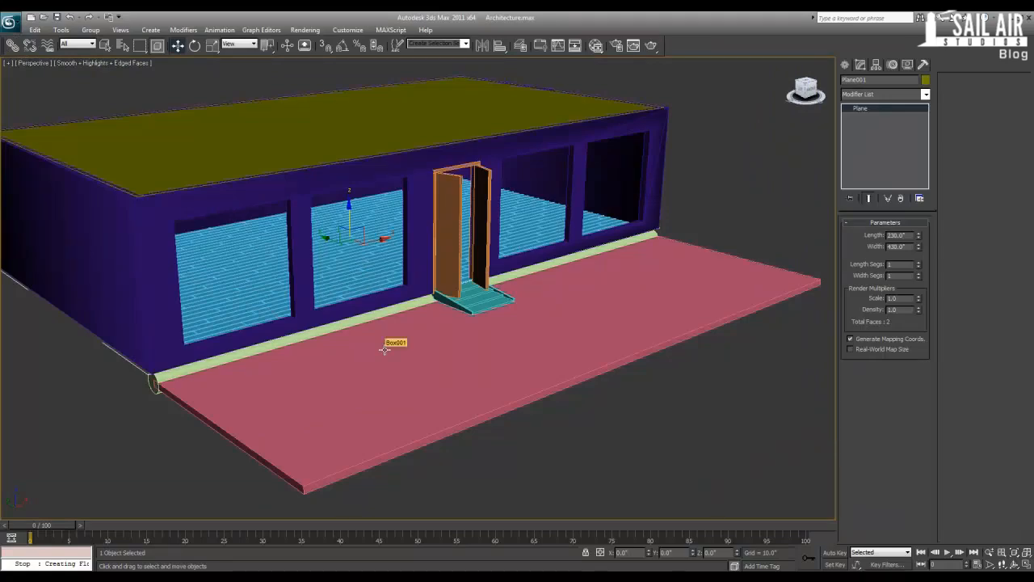
{"action": "mouse_move", "coordinate": [588, 417]}
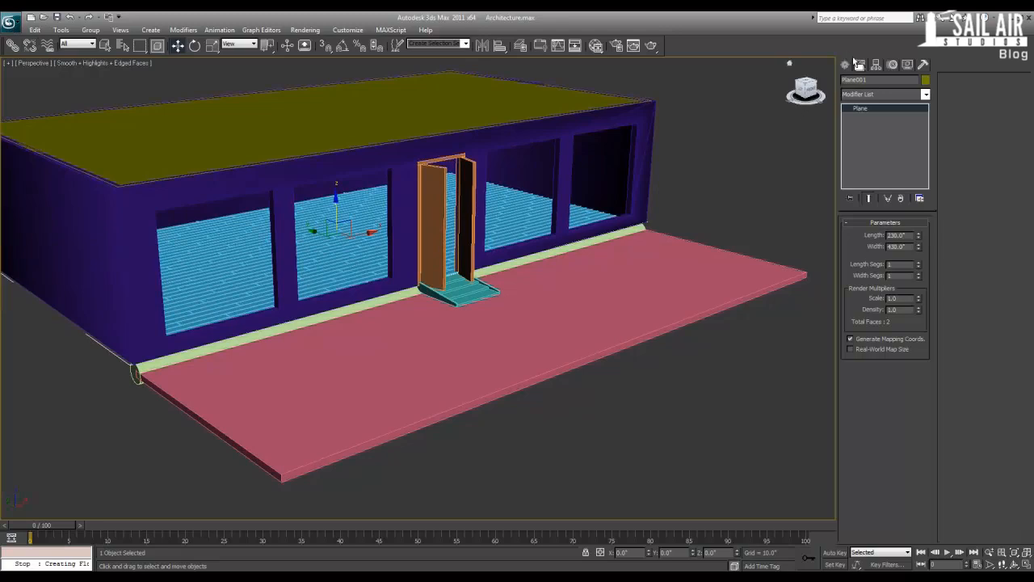
Choose Standard Primitives as the Create panel category.
{"action": "left_click", "coordinate": [927, 97]}
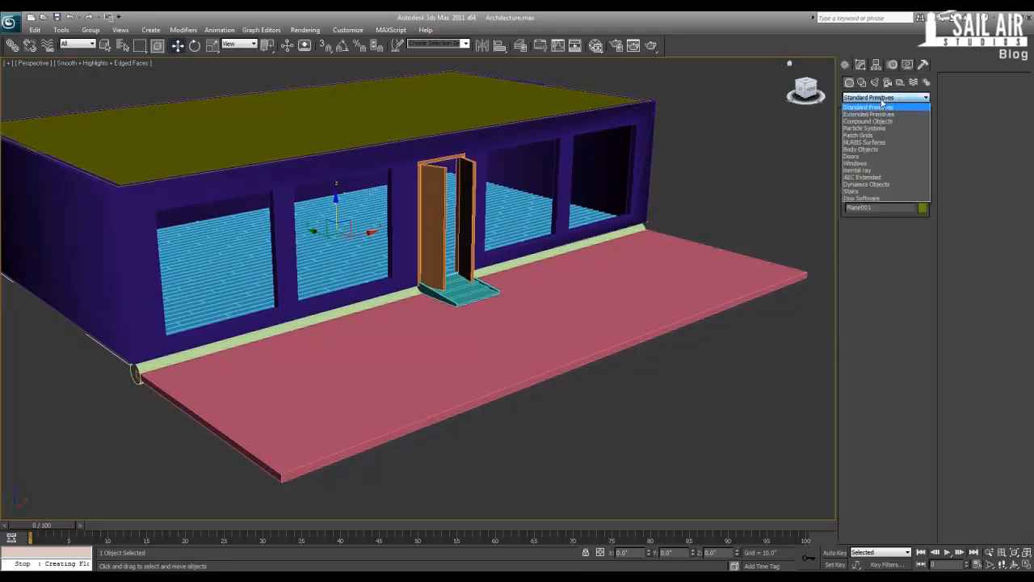
{"action": "left_click", "coordinate": [885, 107]}
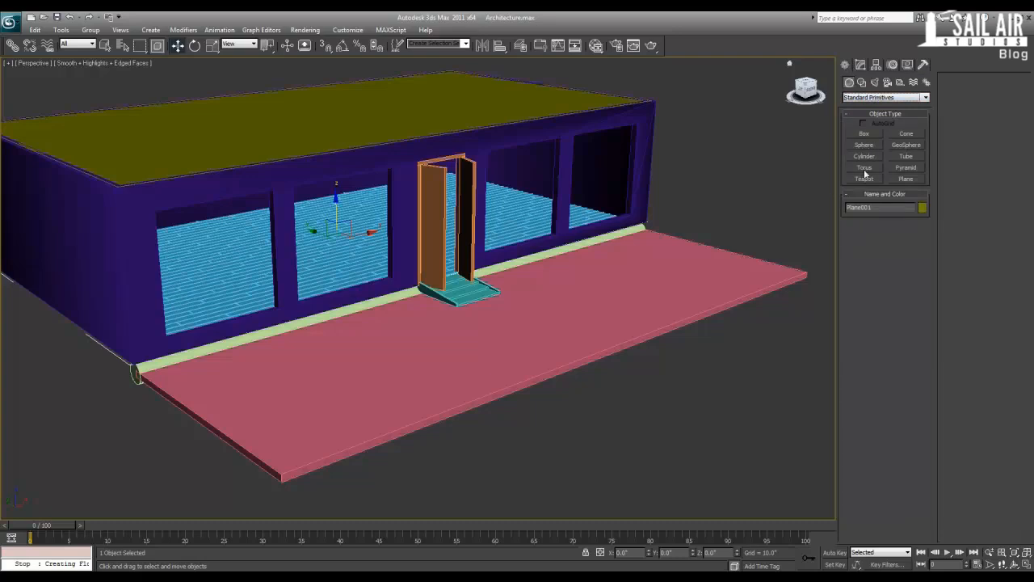
{"action": "mouse_move", "coordinate": [902, 184]}
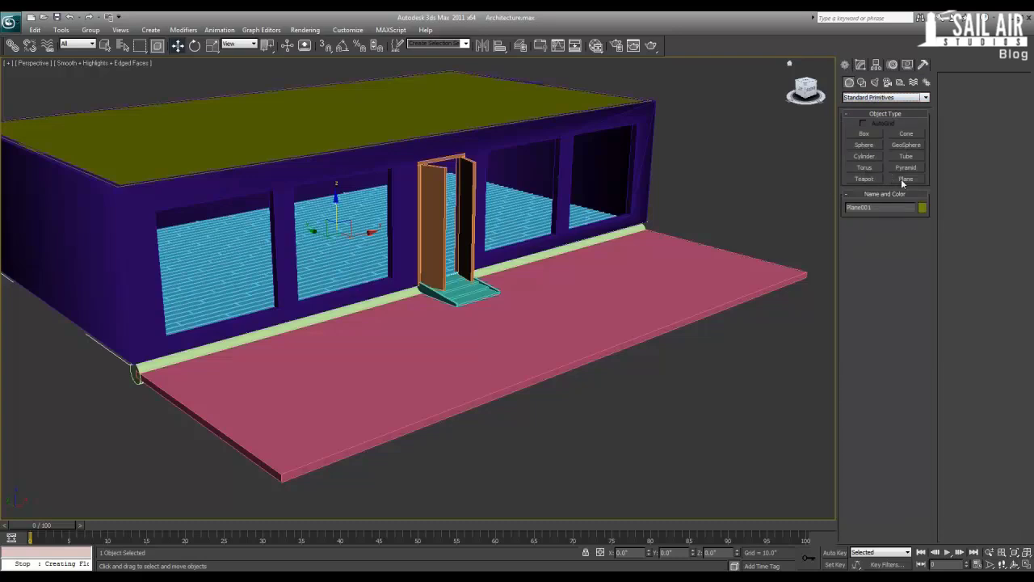
Switch to Shapes to draw the deck-perimeter line, then return to Geometry creation.
{"action": "left_click", "coordinate": [924, 97]}
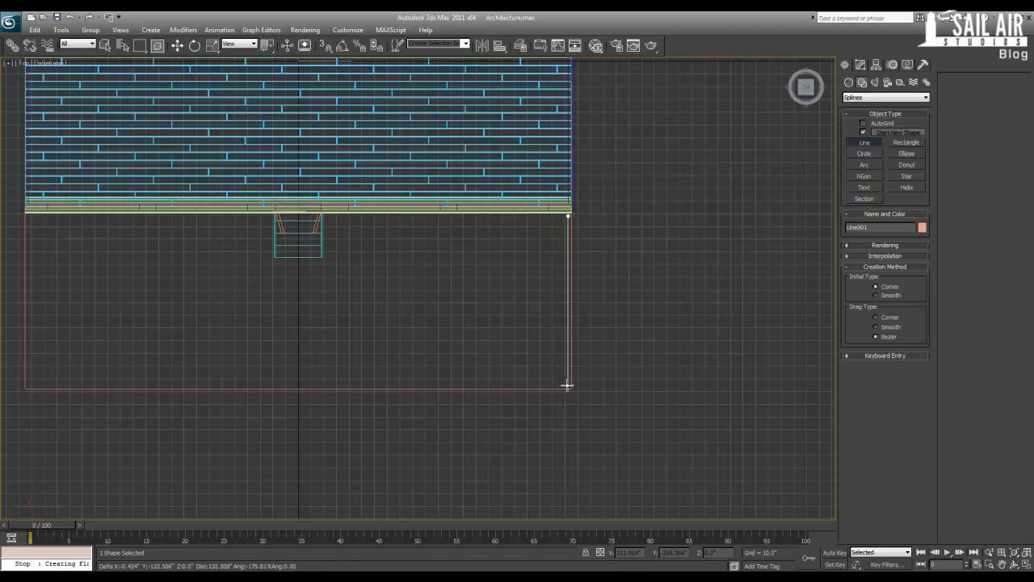
{"action": "mouse_move", "coordinate": [327, 385]}
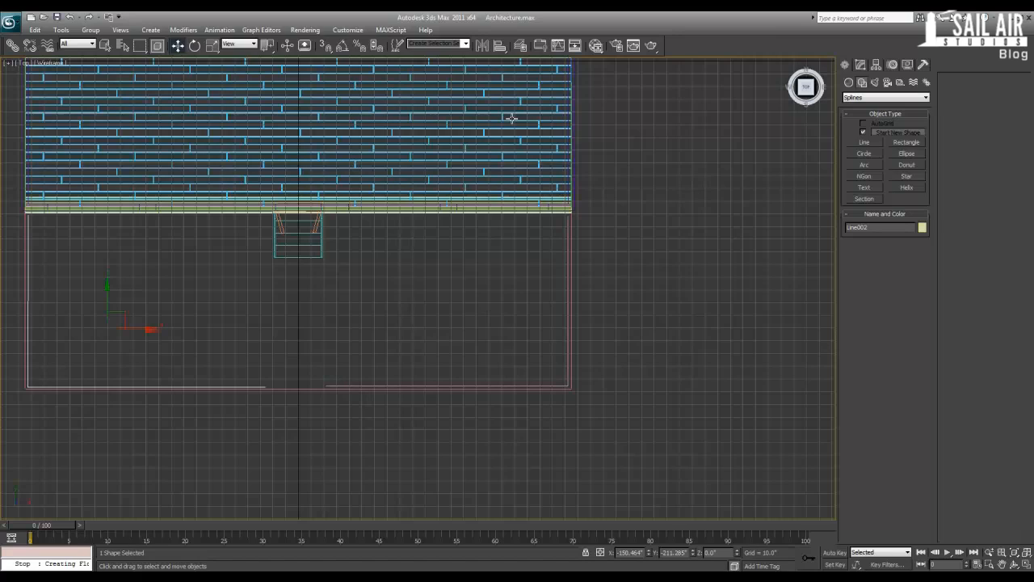
{"action": "mouse_move", "coordinate": [950, 123]}
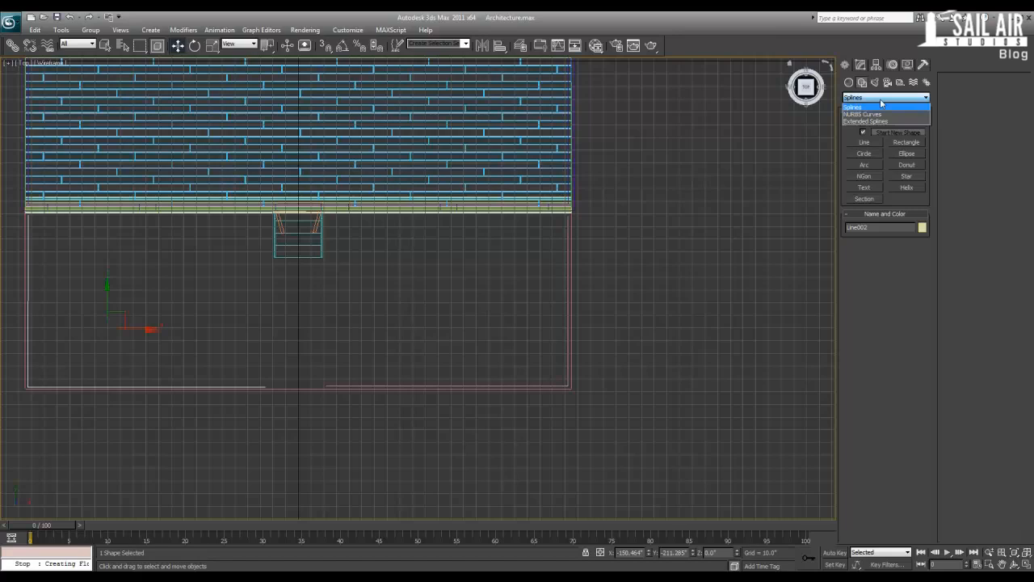
{"action": "left_click", "coordinate": [886, 97]}
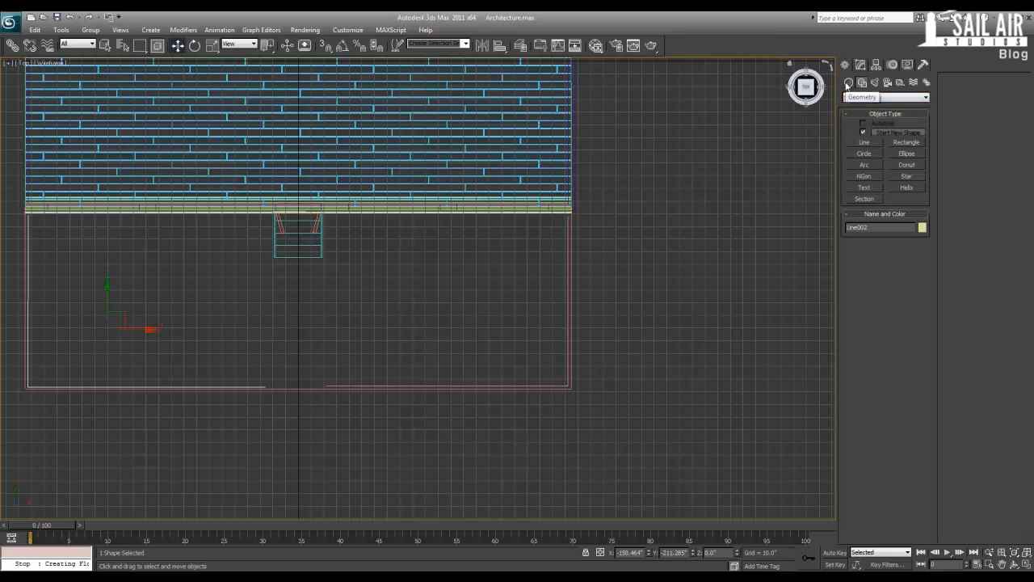
{"action": "left_click", "coordinate": [886, 97]}
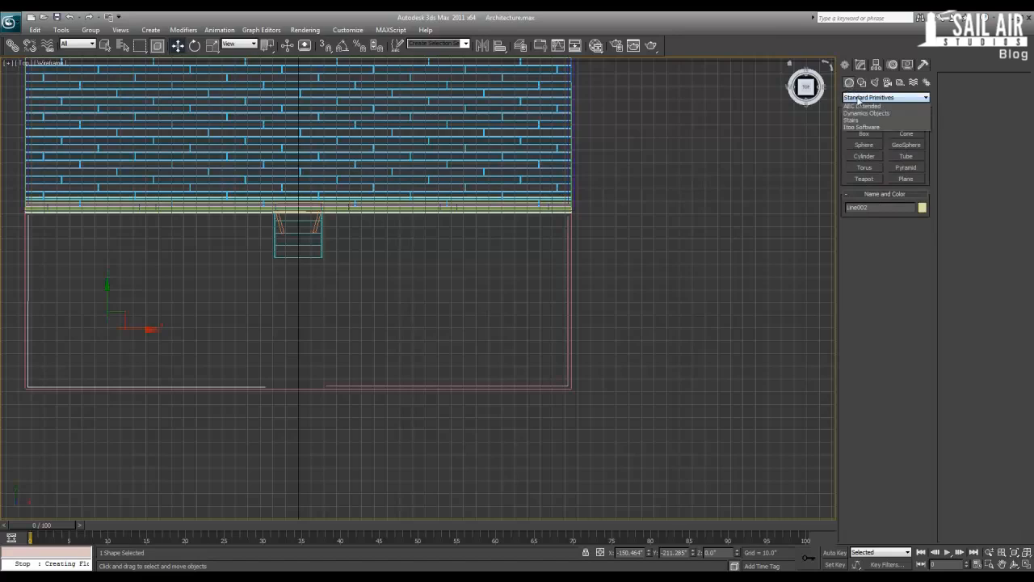
Start a RailClone Lite object from the Itoo Software geometry category.
{"action": "left_click", "coordinate": [925, 97]}
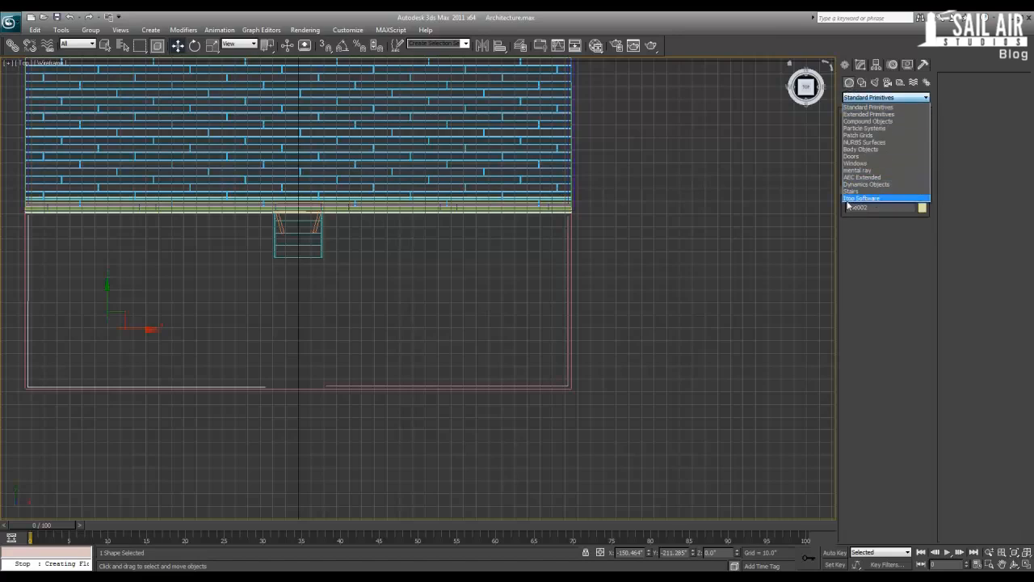
{"action": "left_click", "coordinate": [862, 198]}
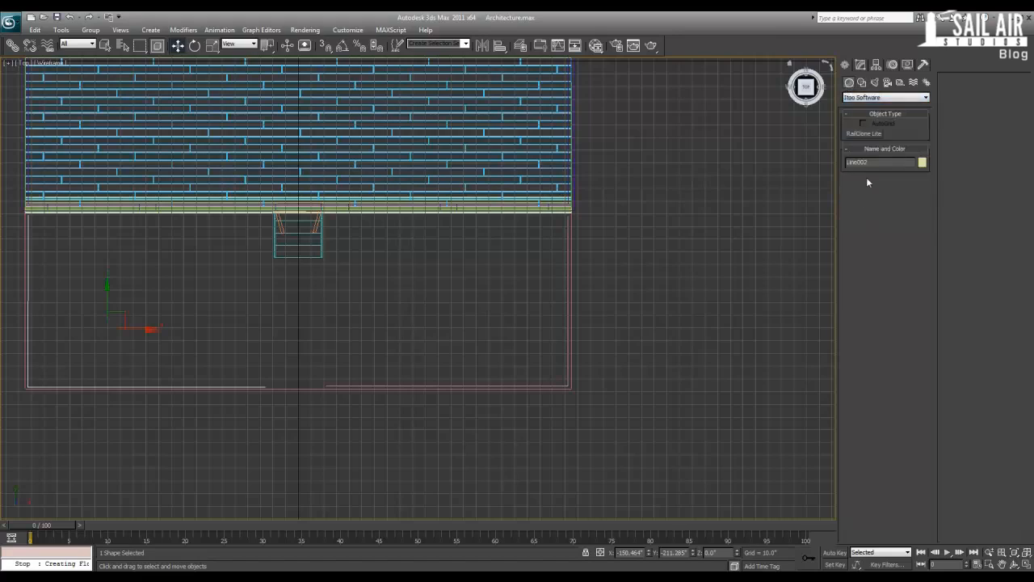
{"action": "left_click", "coordinate": [863, 133]}
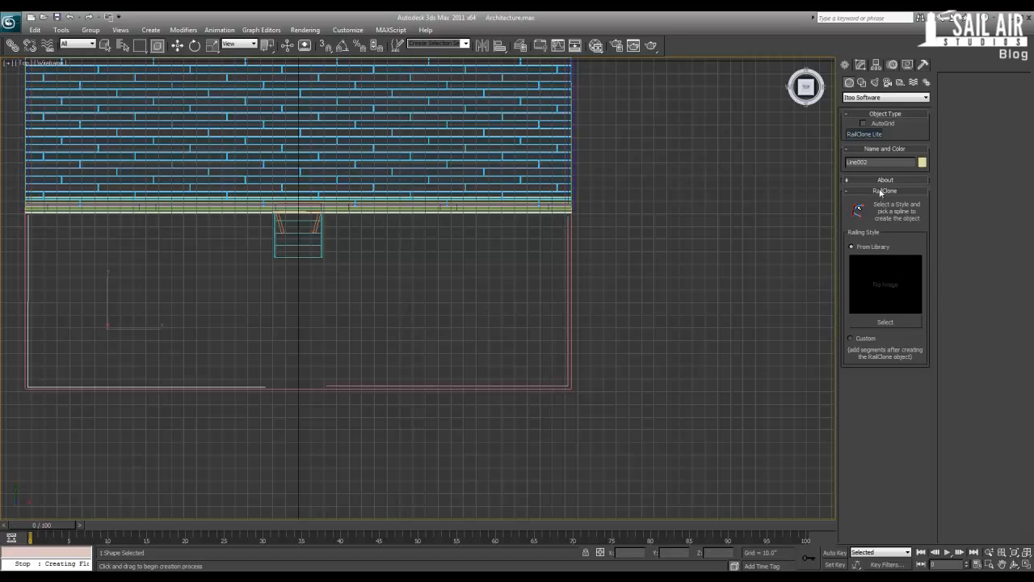
{"action": "mouse_move", "coordinate": [919, 220]}
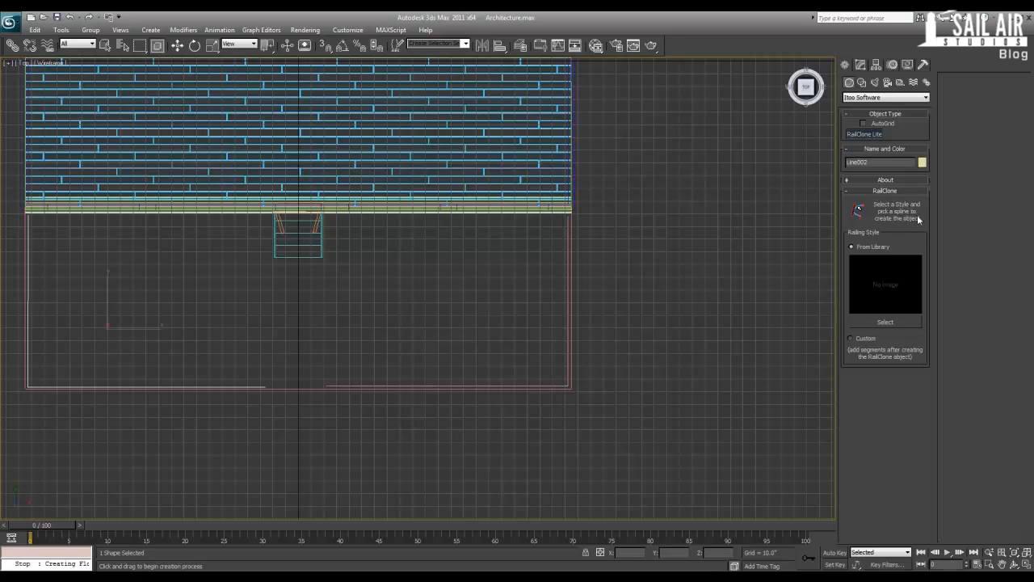
{"action": "mouse_move", "coordinate": [869, 297]}
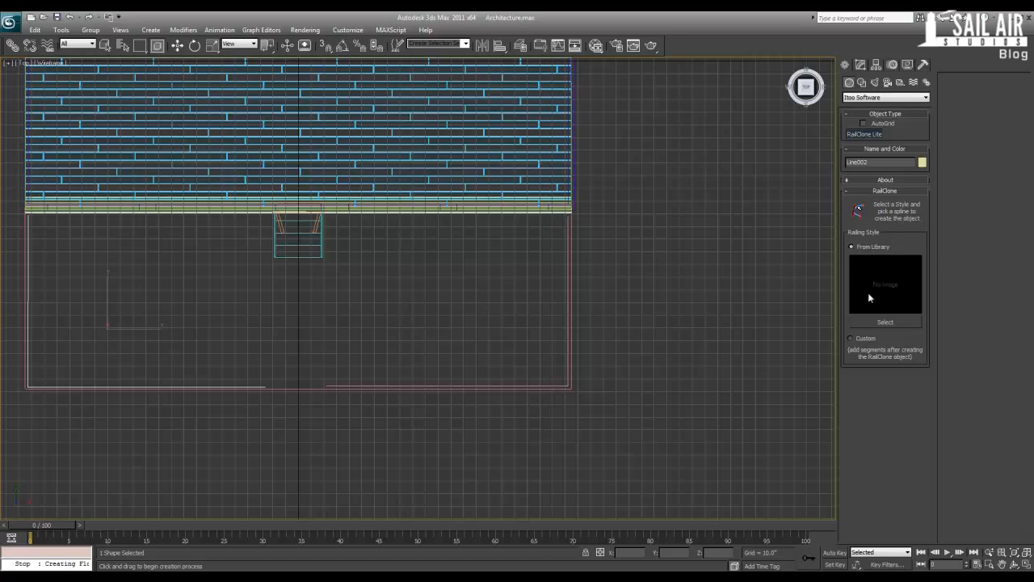
Load Vinyl Handrail 1 from the RailClone Library Browser as the railing style.
{"action": "left_click", "coordinate": [886, 322]}
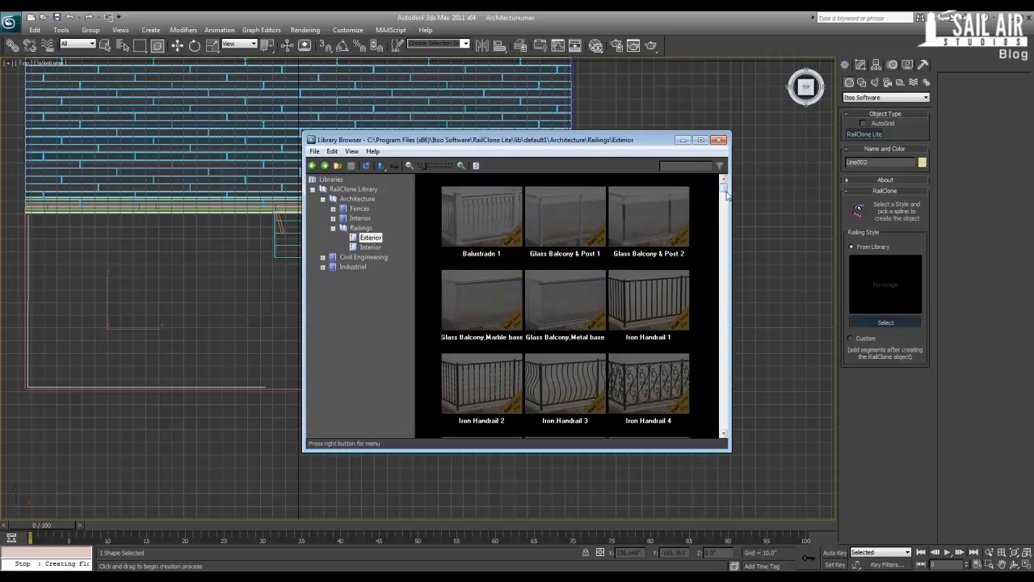
{"action": "scroll", "scroll_direction": "down", "scroll_amount": 3}
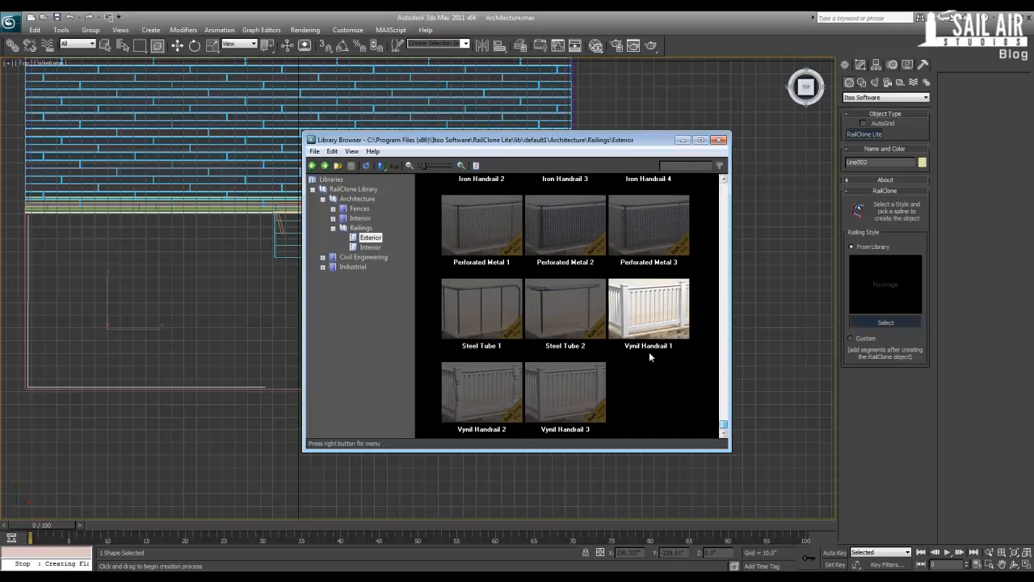
{"action": "left_click", "coordinate": [649, 308]}
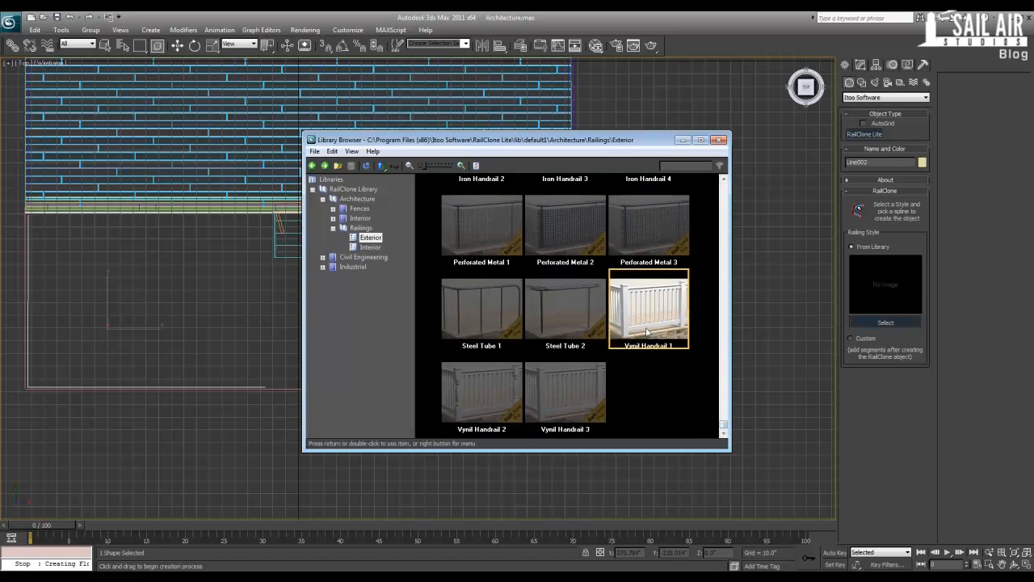
{"action": "double_click", "coordinate": [650, 308]}
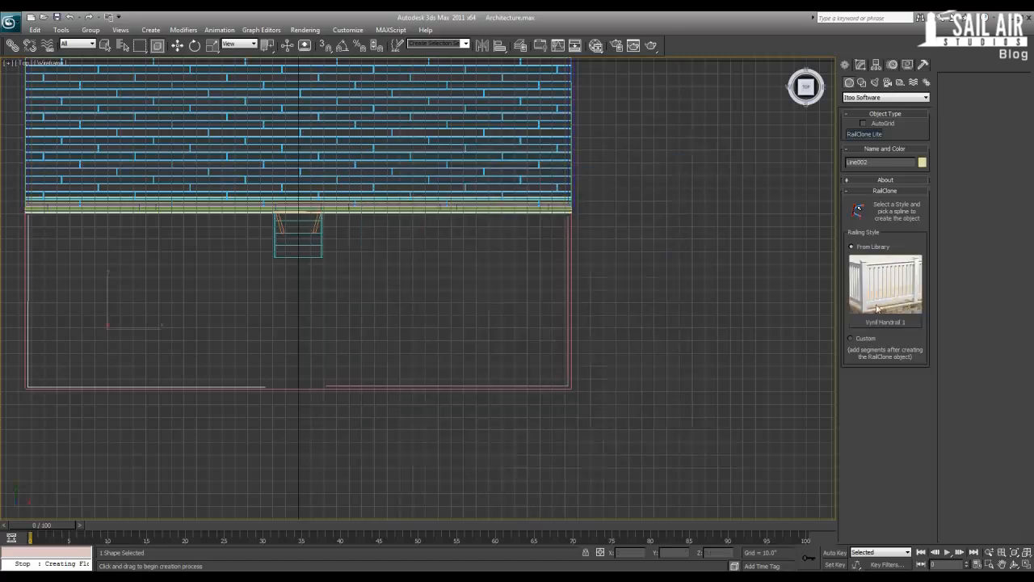
{"action": "mouse_move", "coordinate": [565, 315]}
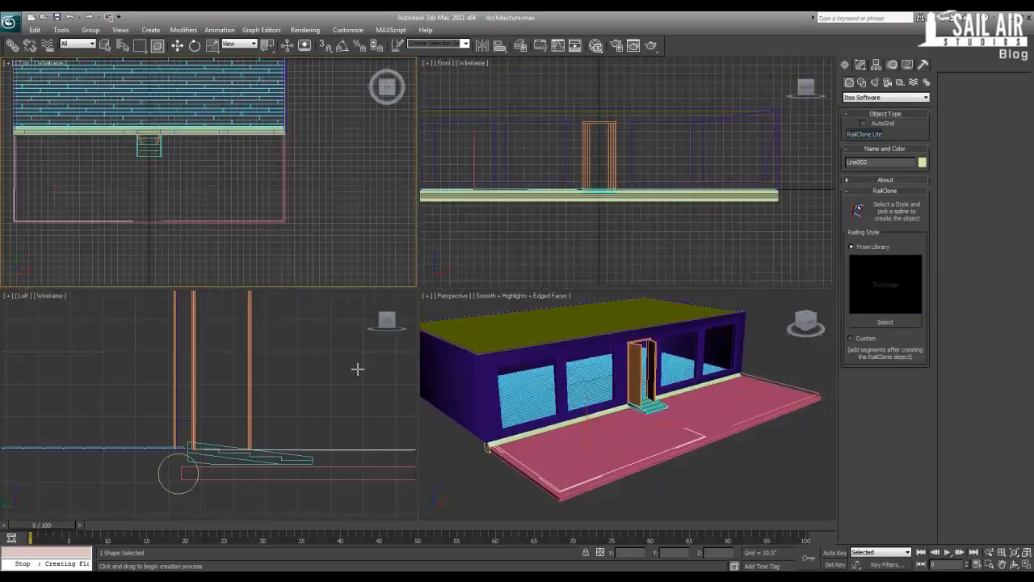
Load Vinyl Handrail 1 again for the railing along the deck's left edge.
{"action": "left_click", "coordinate": [703, 434]}
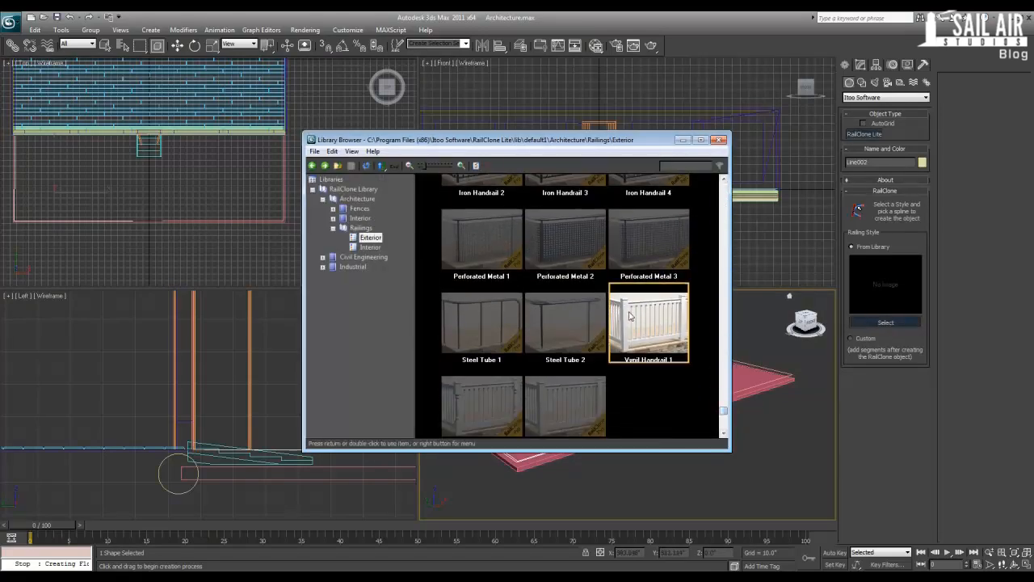
{"action": "double_click", "coordinate": [650, 322]}
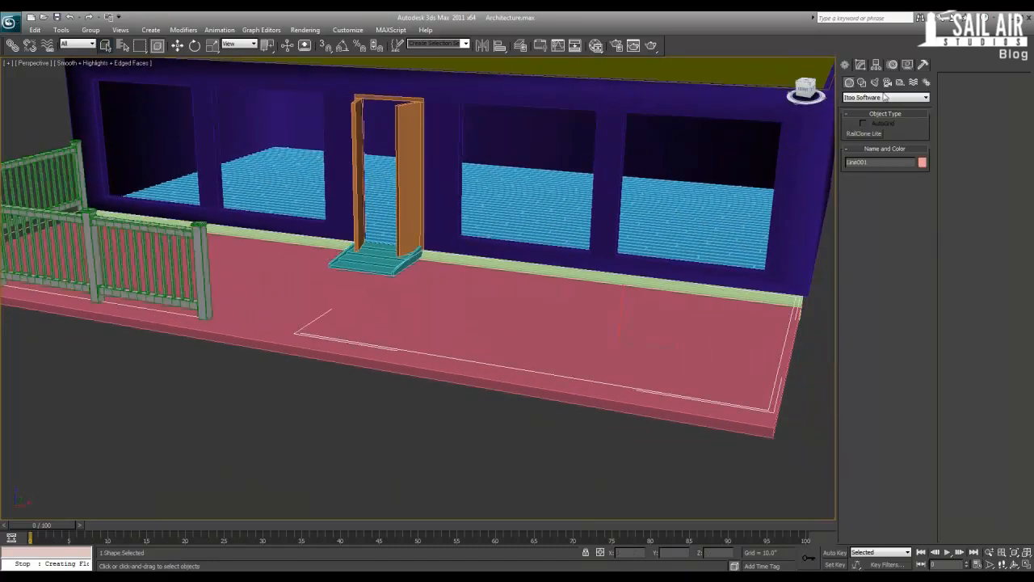
Start another RailClone railing and reopen its style library for the remaining edges.
{"action": "left_click", "coordinate": [863, 132]}
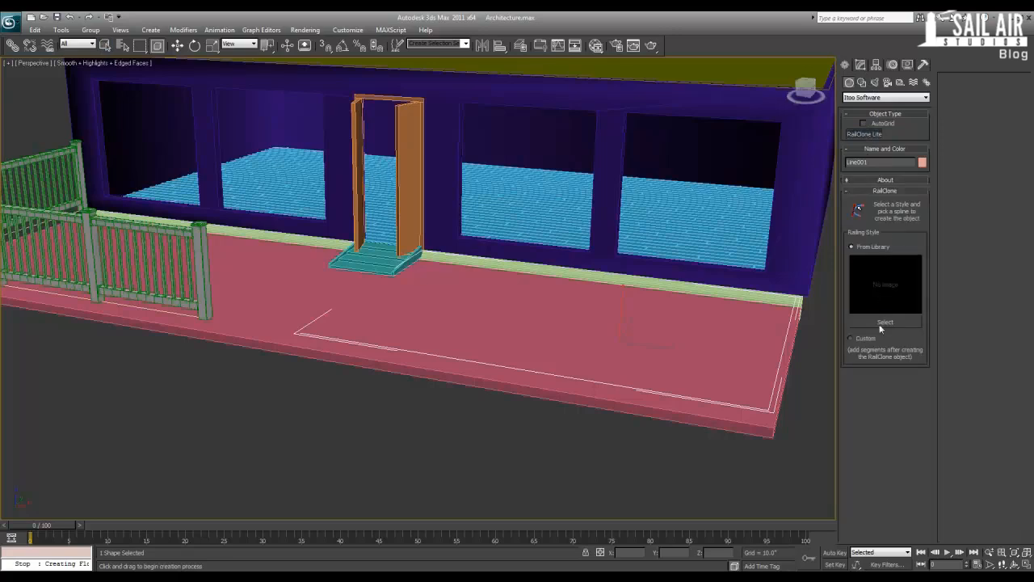
{"action": "left_click", "coordinate": [886, 322]}
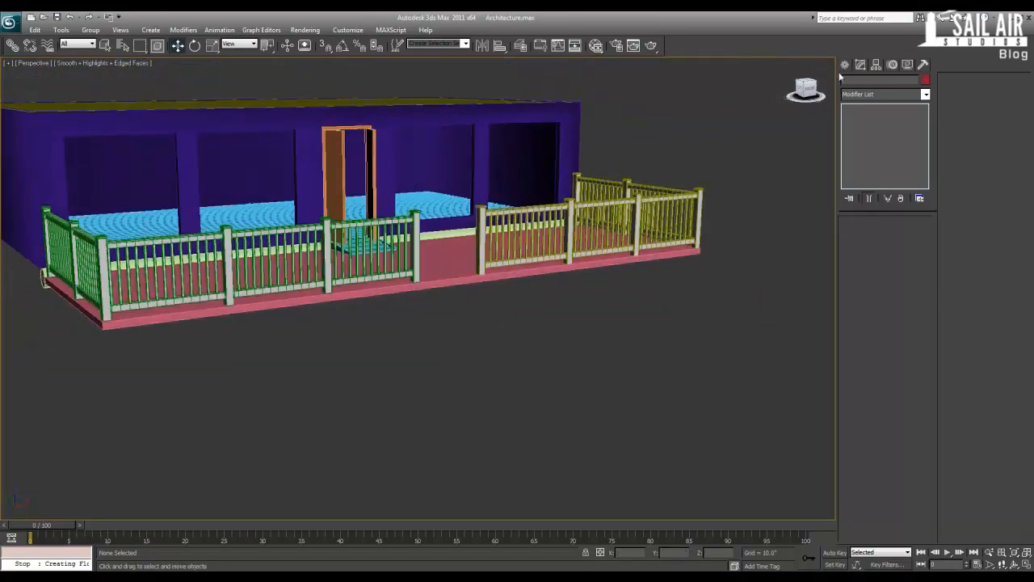
Create a Spiral Stair from the Stairs category and bring up its parameters in Modify.
{"action": "left_click", "coordinate": [926, 97]}
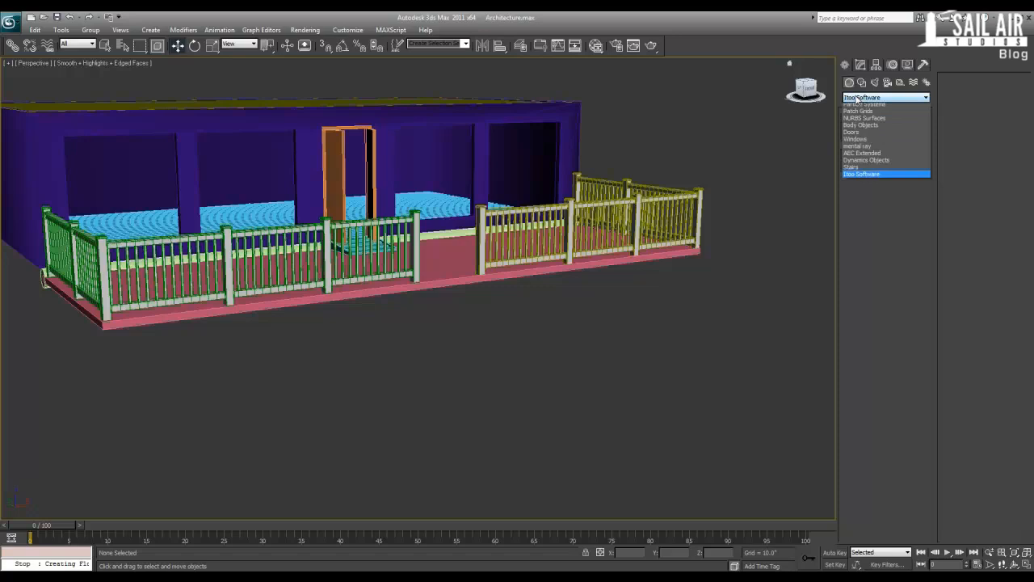
{"action": "left_click", "coordinate": [886, 97]}
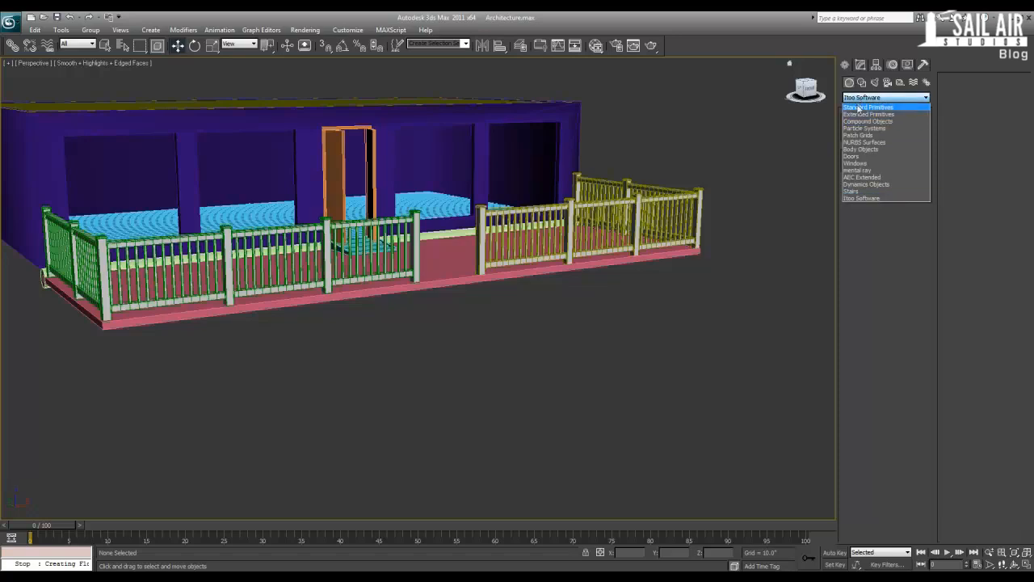
{"action": "left_click", "coordinate": [851, 191]}
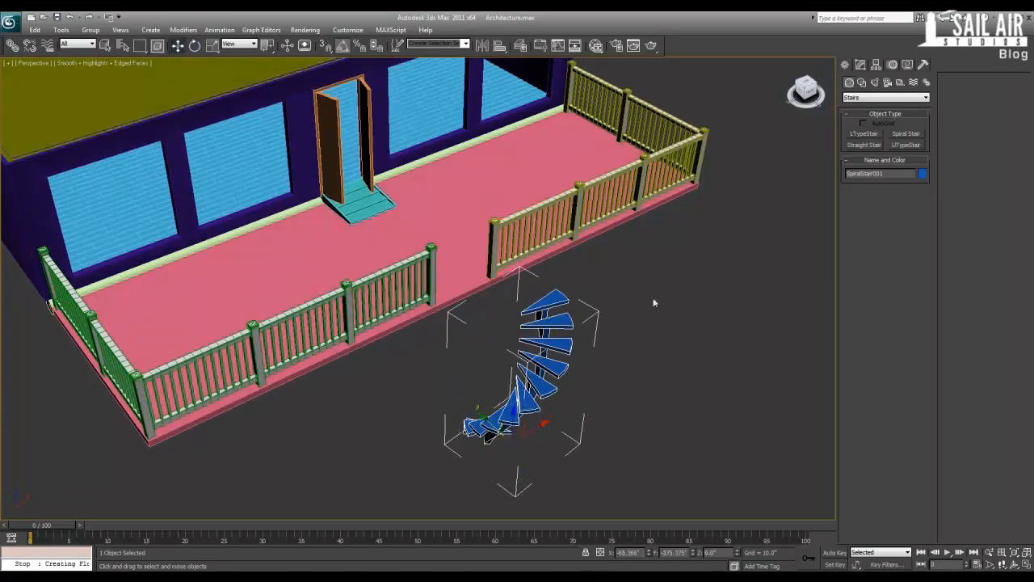
{"action": "left_click", "coordinate": [860, 65]}
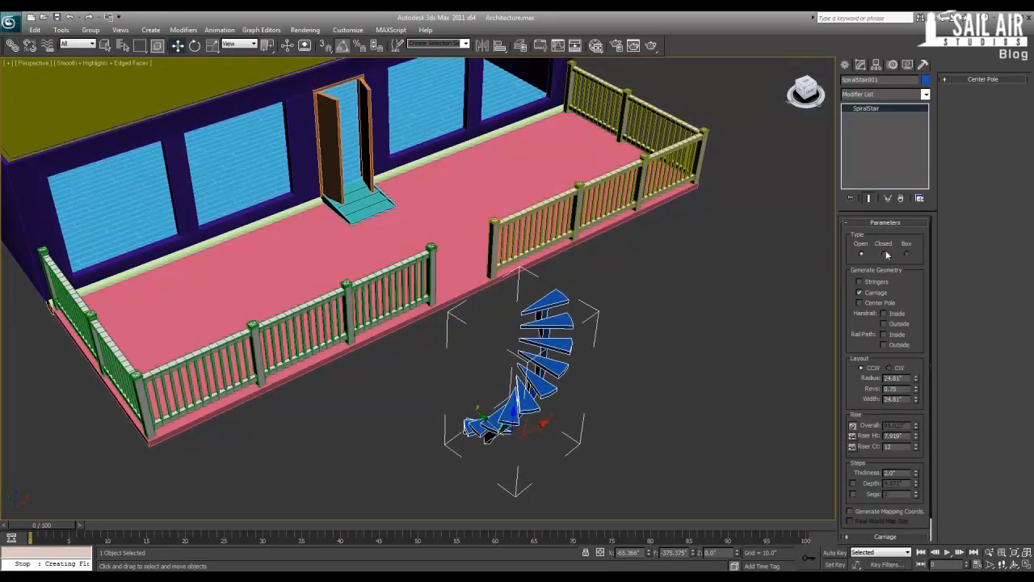
Add stringers, a carriage and a center pole to the spiral staircase.
{"action": "left_click", "coordinate": [860, 282]}
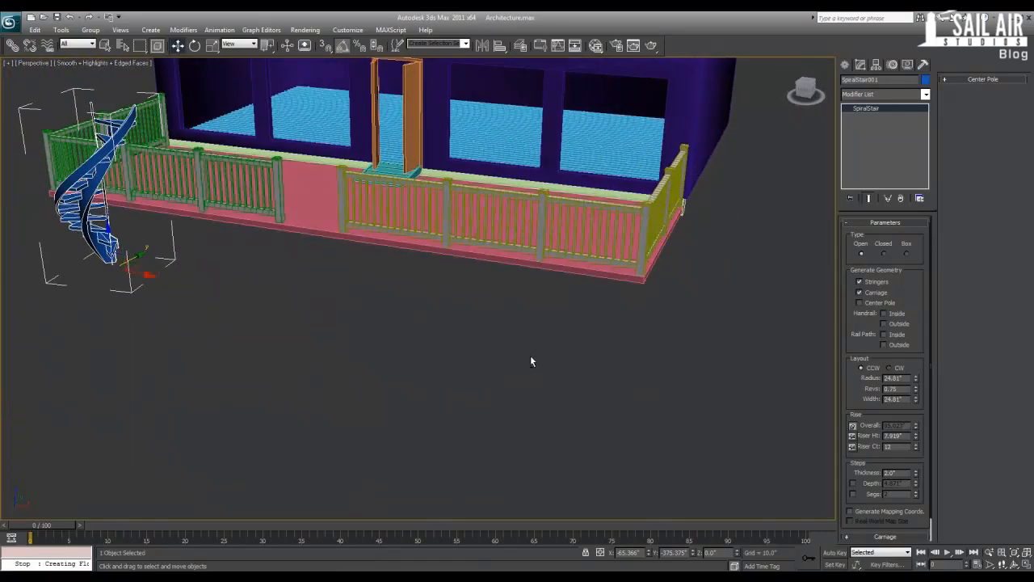
{"action": "left_click", "coordinate": [860, 302]}
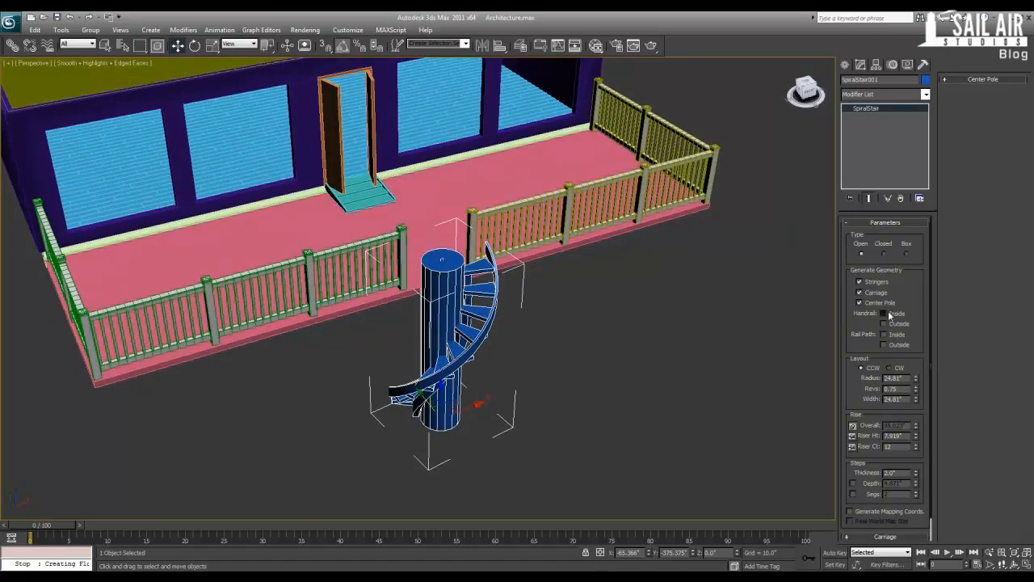
{"action": "left_click", "coordinate": [884, 313]}
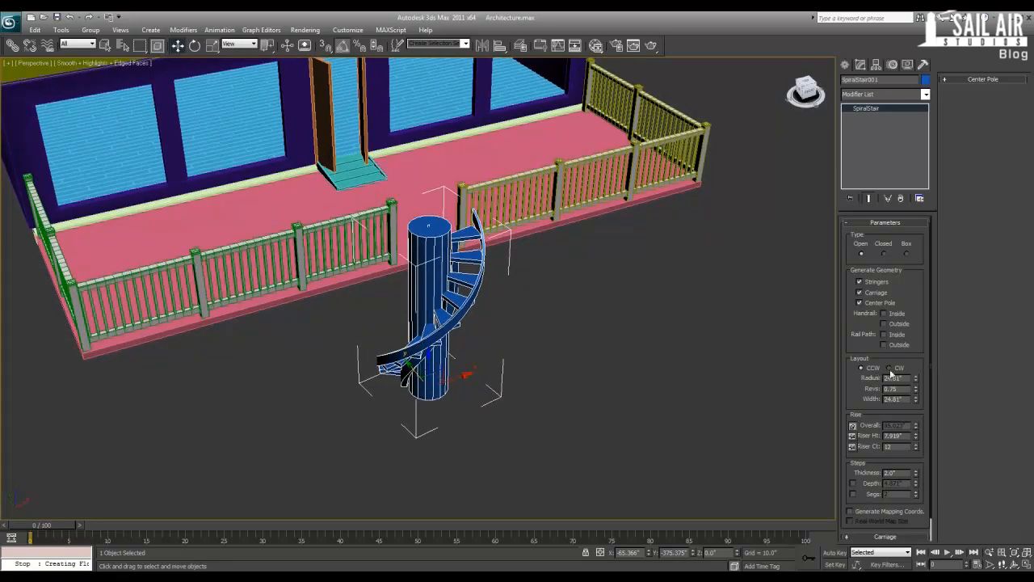
Try the CCW/CW direction toggle, restore it, and increase the stair Radius.
{"action": "left_click", "coordinate": [862, 368]}
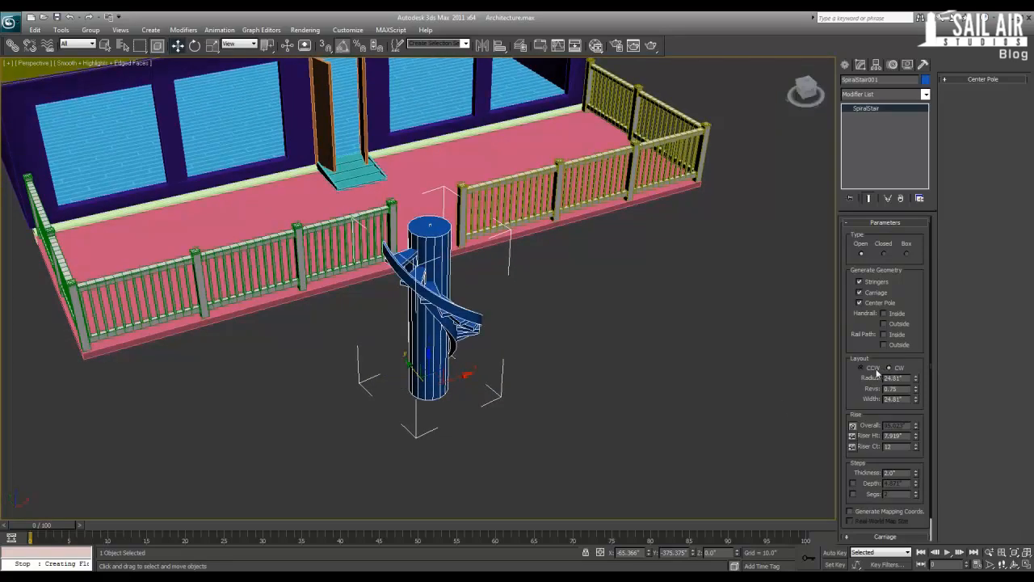
{"action": "left_click", "coordinate": [862, 368]}
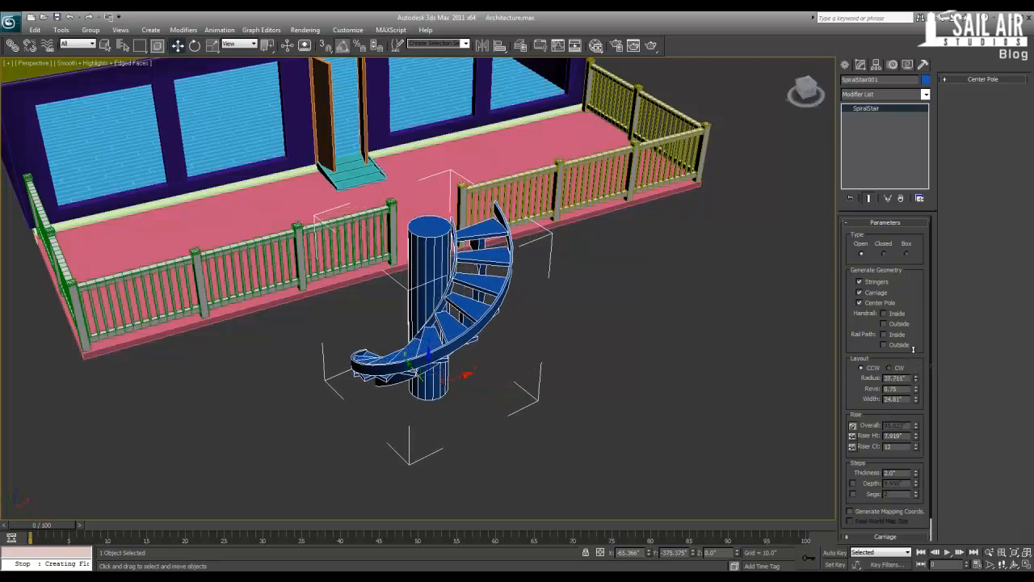
{"action": "triple_click", "coordinate": [893, 378]}
{"action": "type", "text": "40.0"}
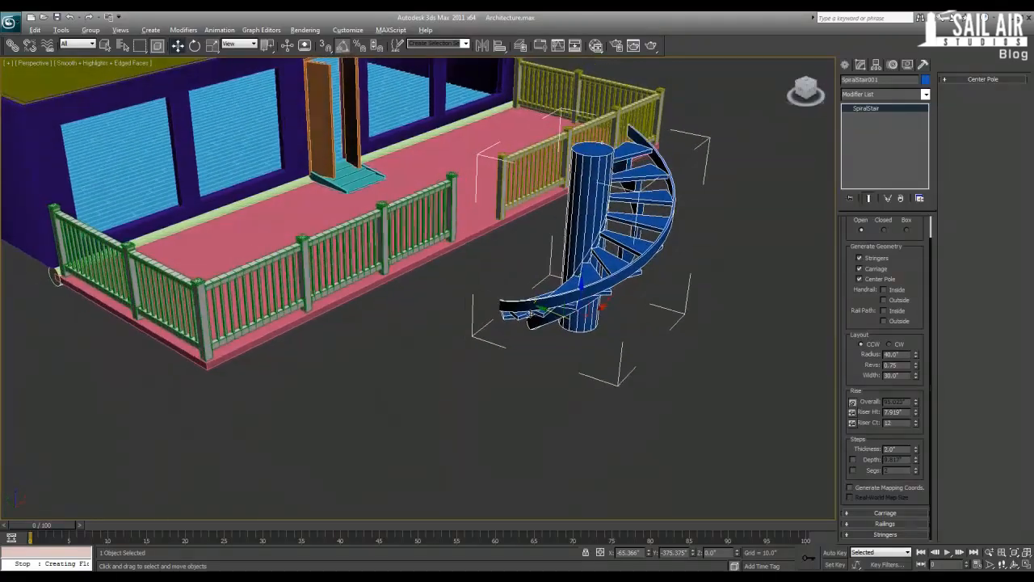
Expand the Center Pole rollout and raise the staircase's overall height so it climbs taller.
{"action": "left_click_drag", "start_coordinate": [566, 242], "coordinate": [404, 283]}
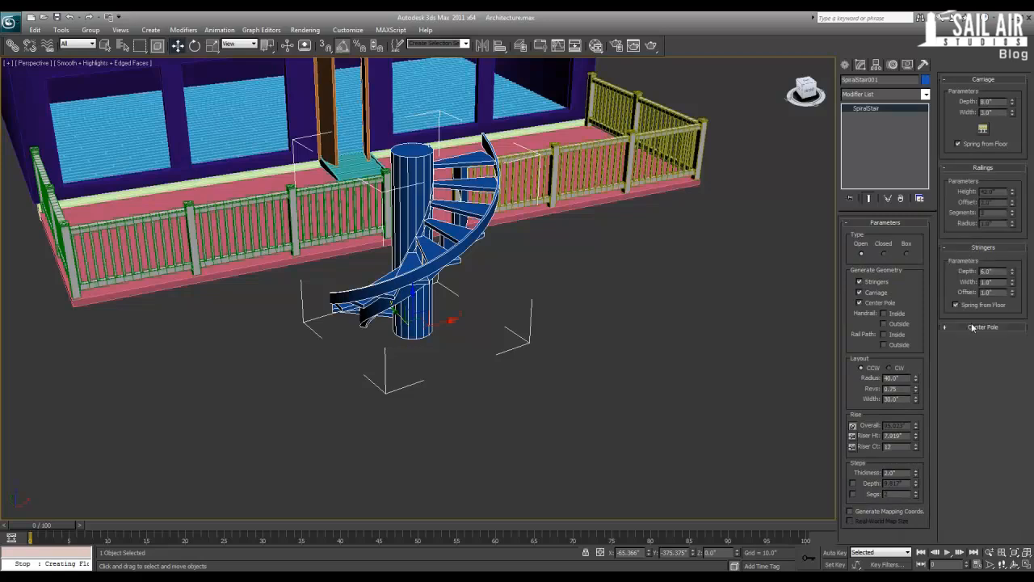
{"action": "left_click", "coordinate": [983, 326]}
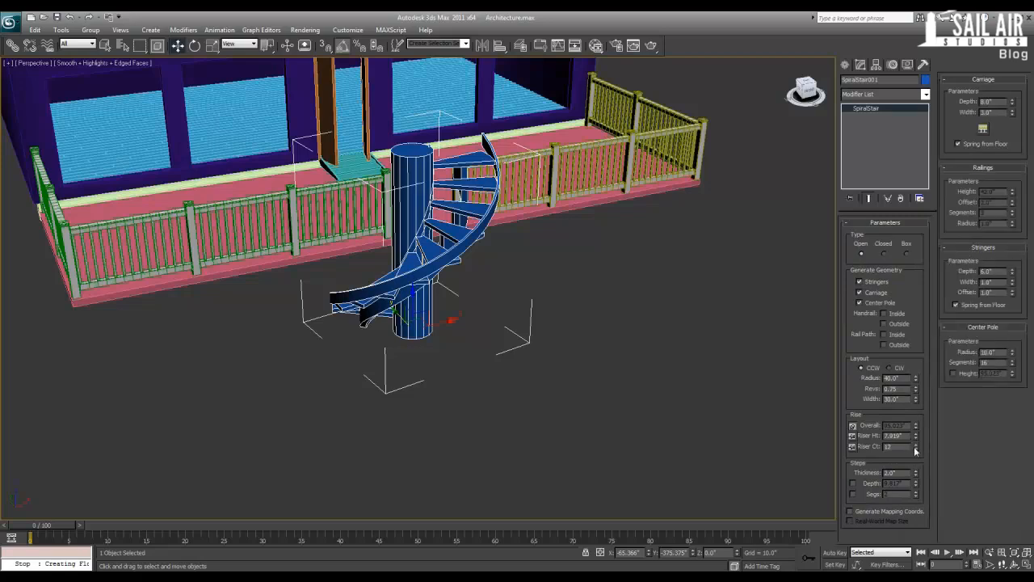
{"action": "left_click", "coordinate": [915, 444]}
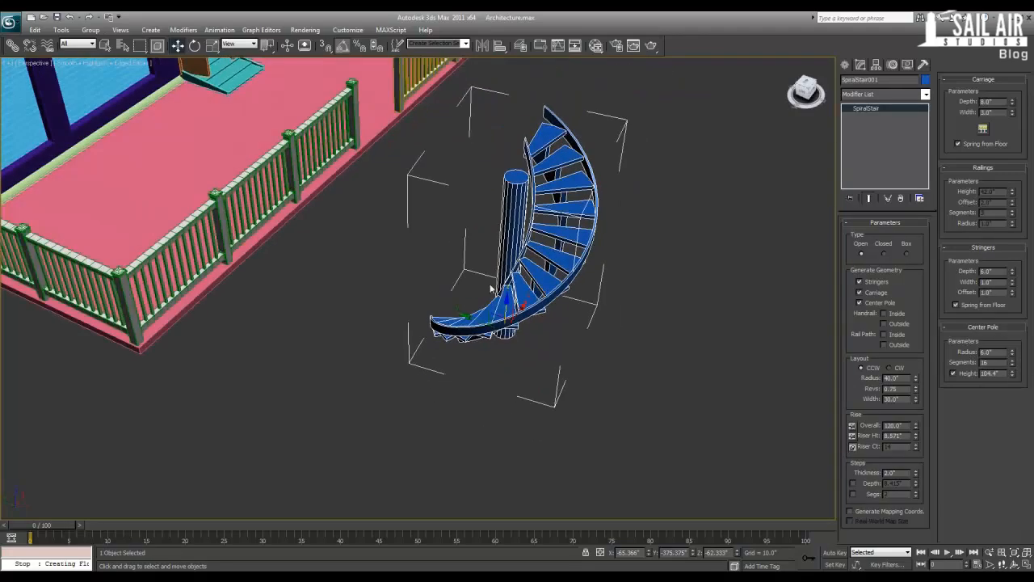
Move the spiral staircase tight against the deck corner and switch the scene to wireframe.
{"action": "left_click_drag", "start_coordinate": [526, 242], "coordinate": [372, 202]}
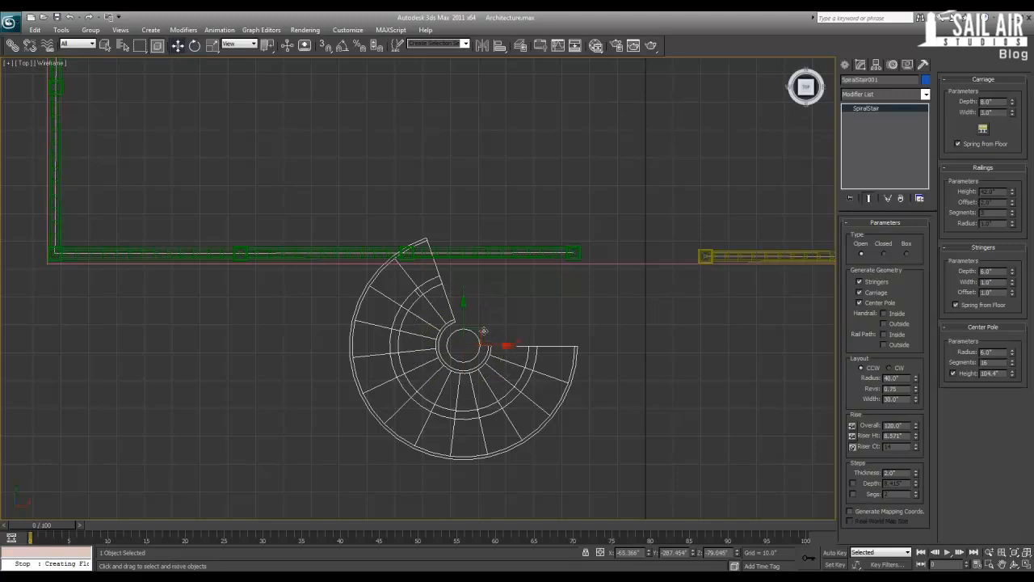
{"action": "left_click_drag", "start_coordinate": [484, 340], "coordinate": [578, 267]}
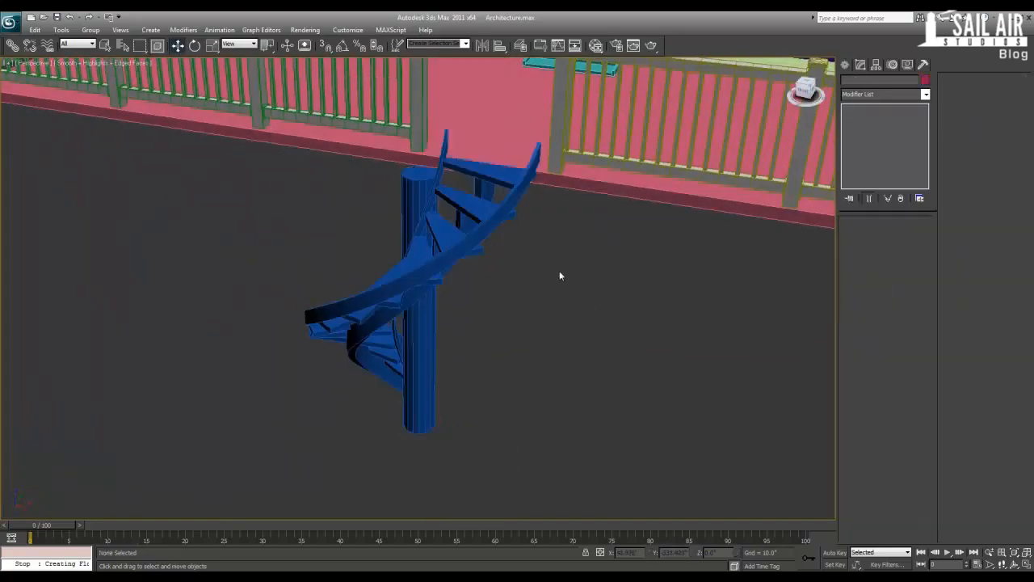
{"action": "left_click_drag", "start_coordinate": [559, 274], "coordinate": [630, 369]}
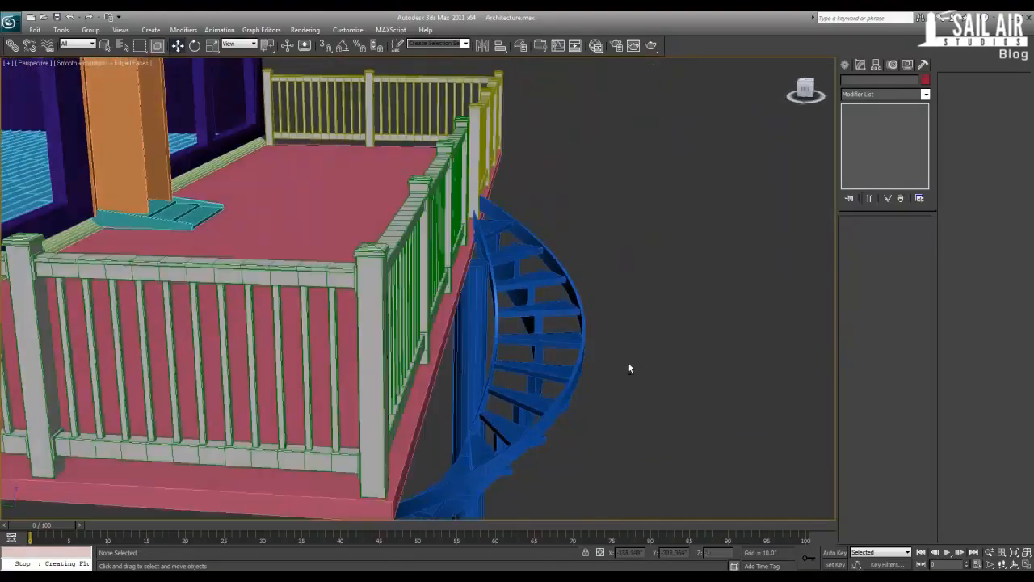
{"action": "left_click_drag", "start_coordinate": [631, 369], "coordinate": [766, 434]}
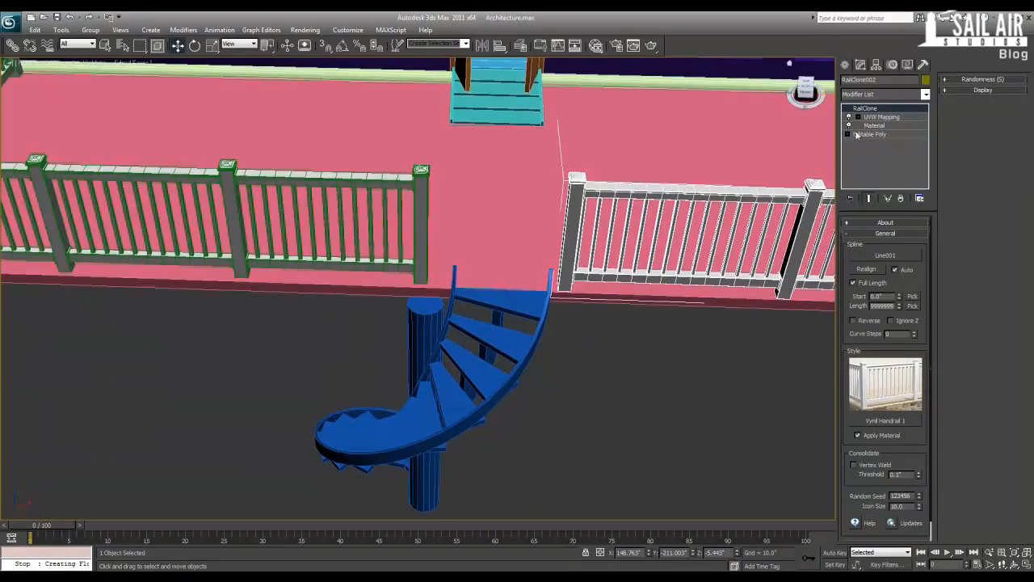
{"action": "key", "text": "f3"}
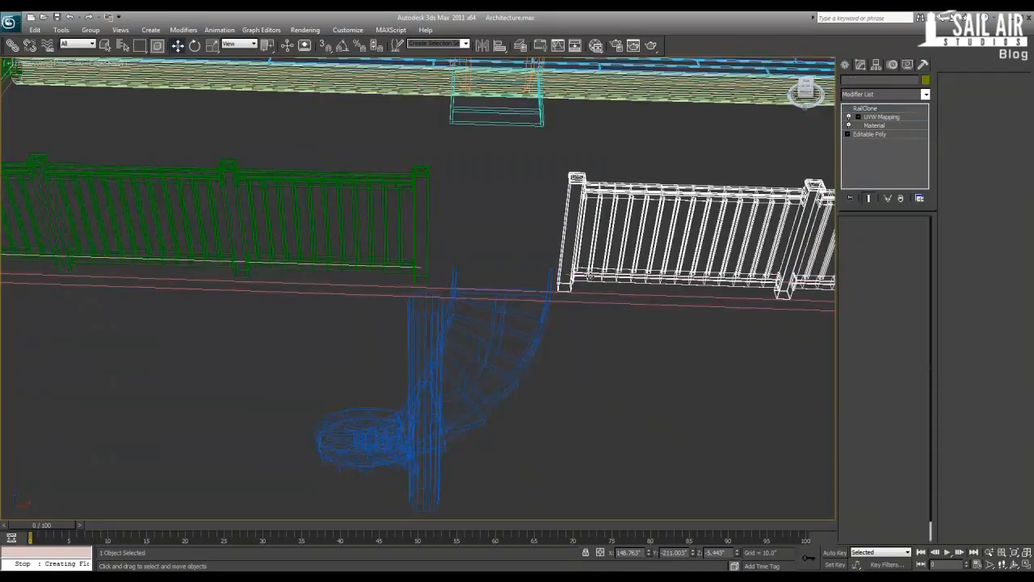